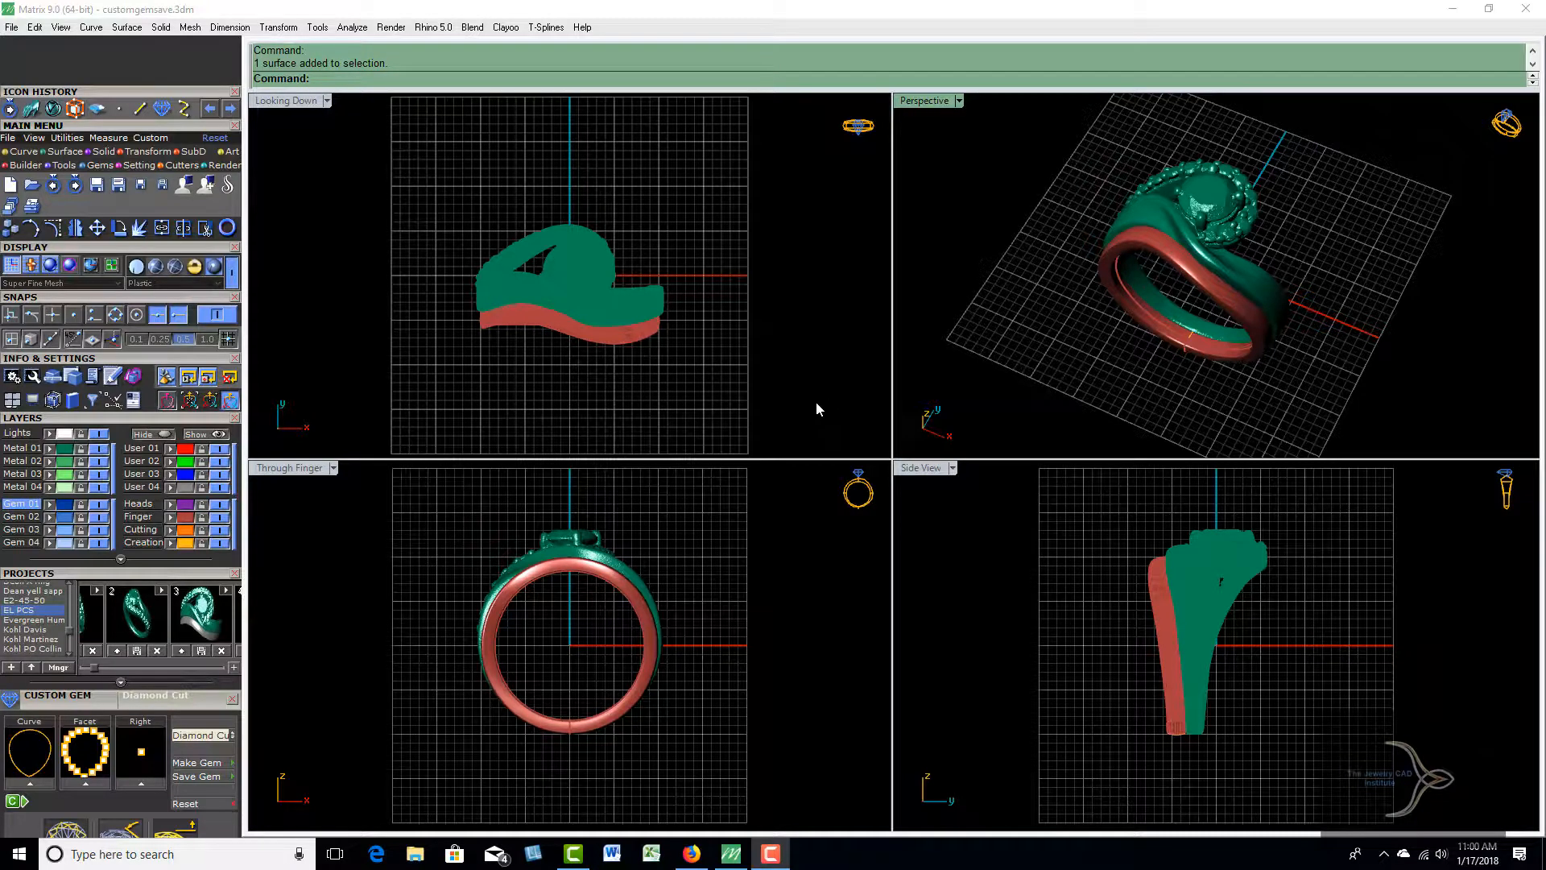
pyautogui.moveTo(1049, 304)
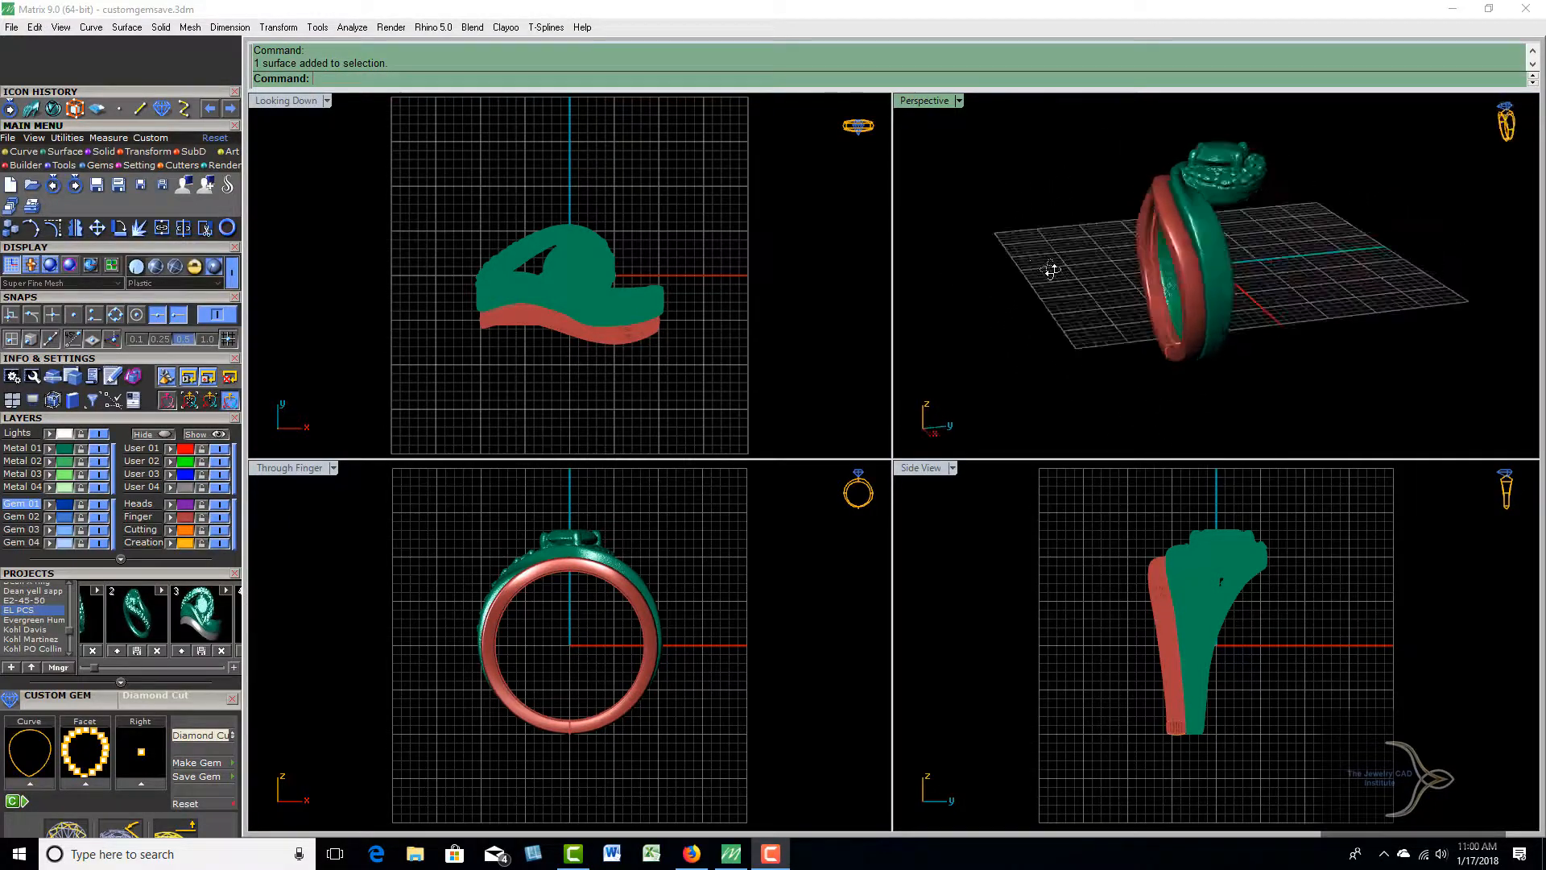
# Select the red band beneath the scanned ring and delete it
pyautogui.moveTo(1050, 269); pyautogui.dragTo(1125, 353)
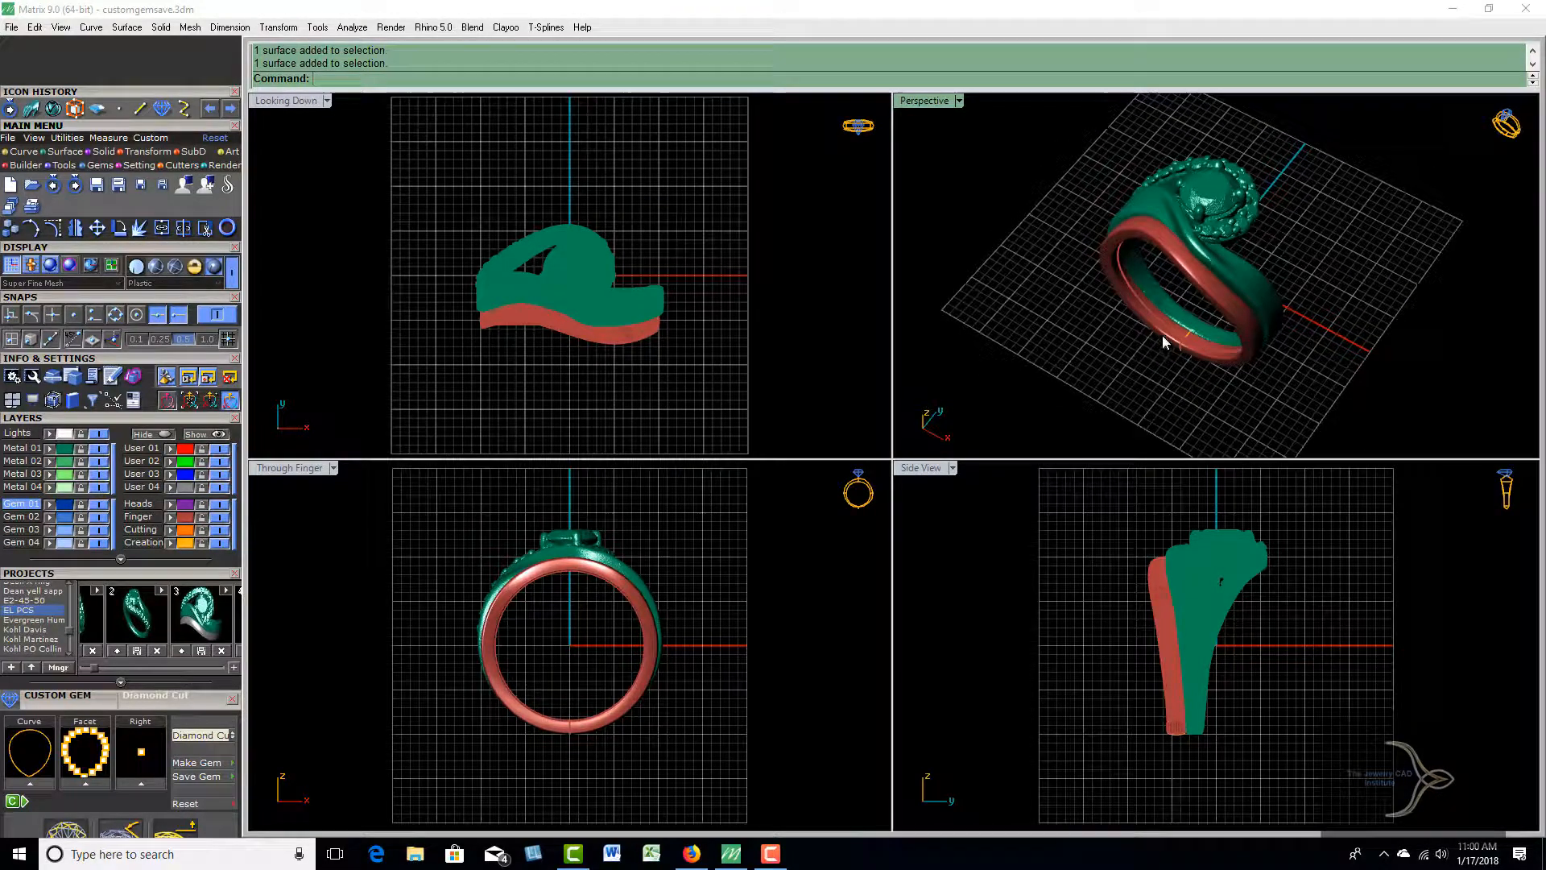
pyautogui.click(1163, 341)
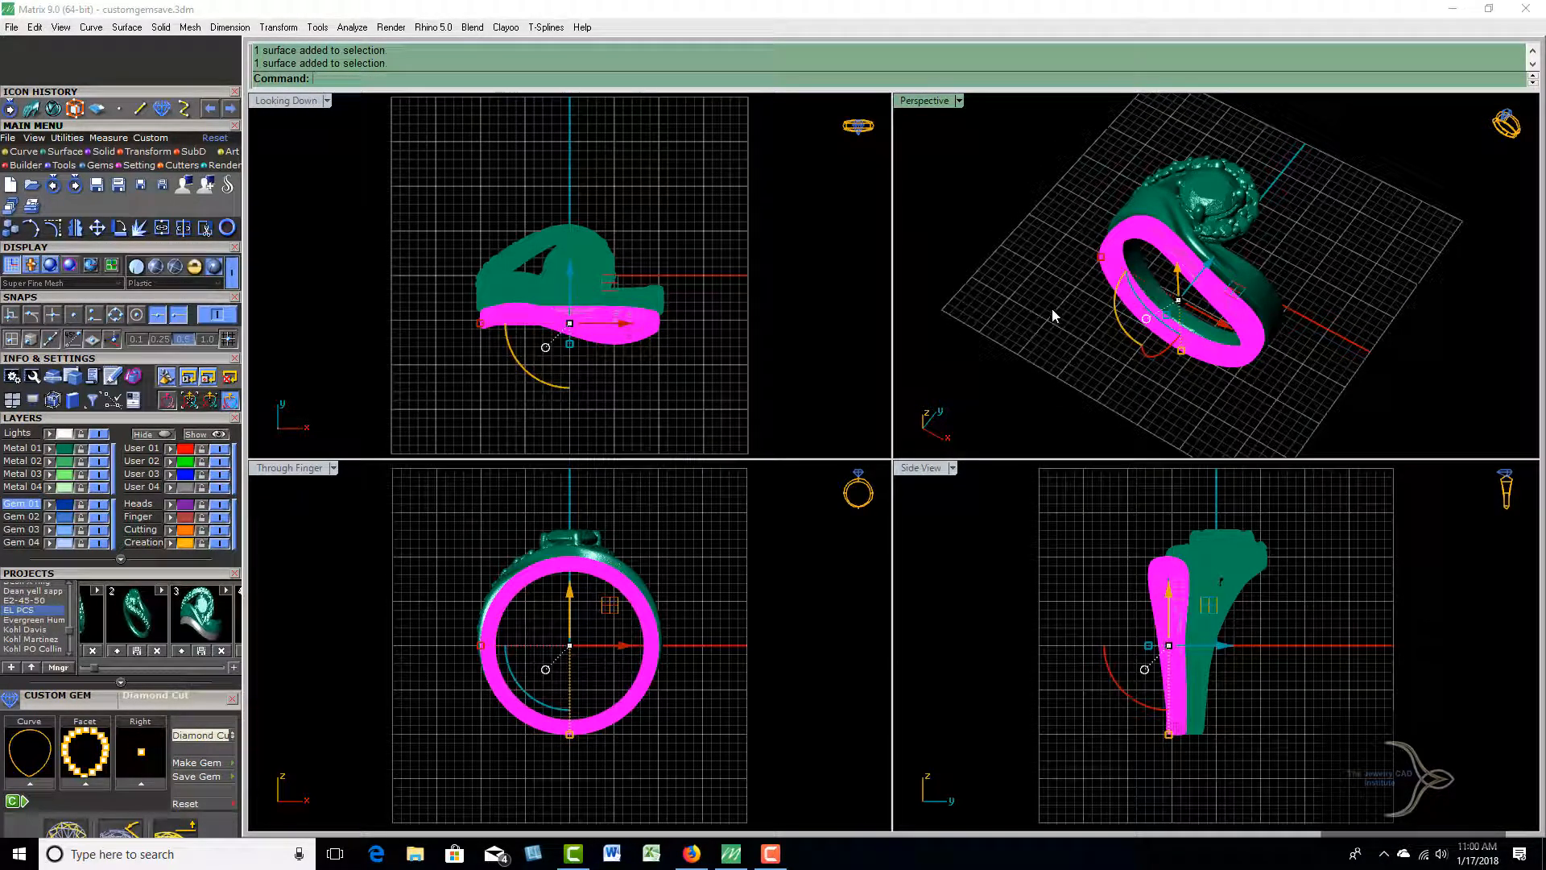
pyautogui.press('Delete')
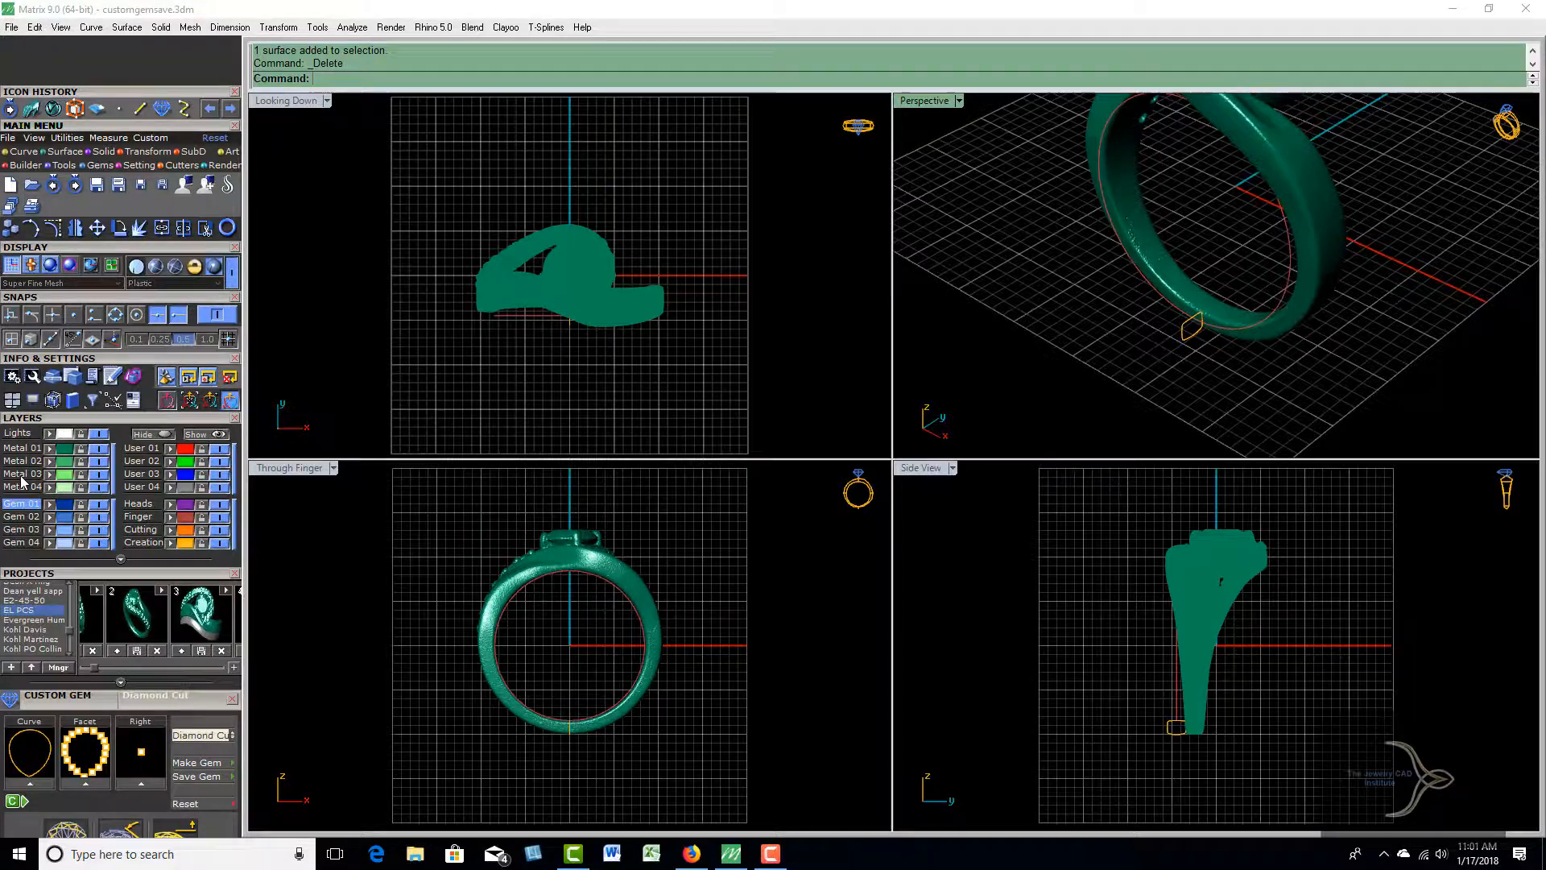
# Sweep the small profile along the ring's inner edge with Sweep 1 Rail to build the new band
pyautogui.click(21, 473)
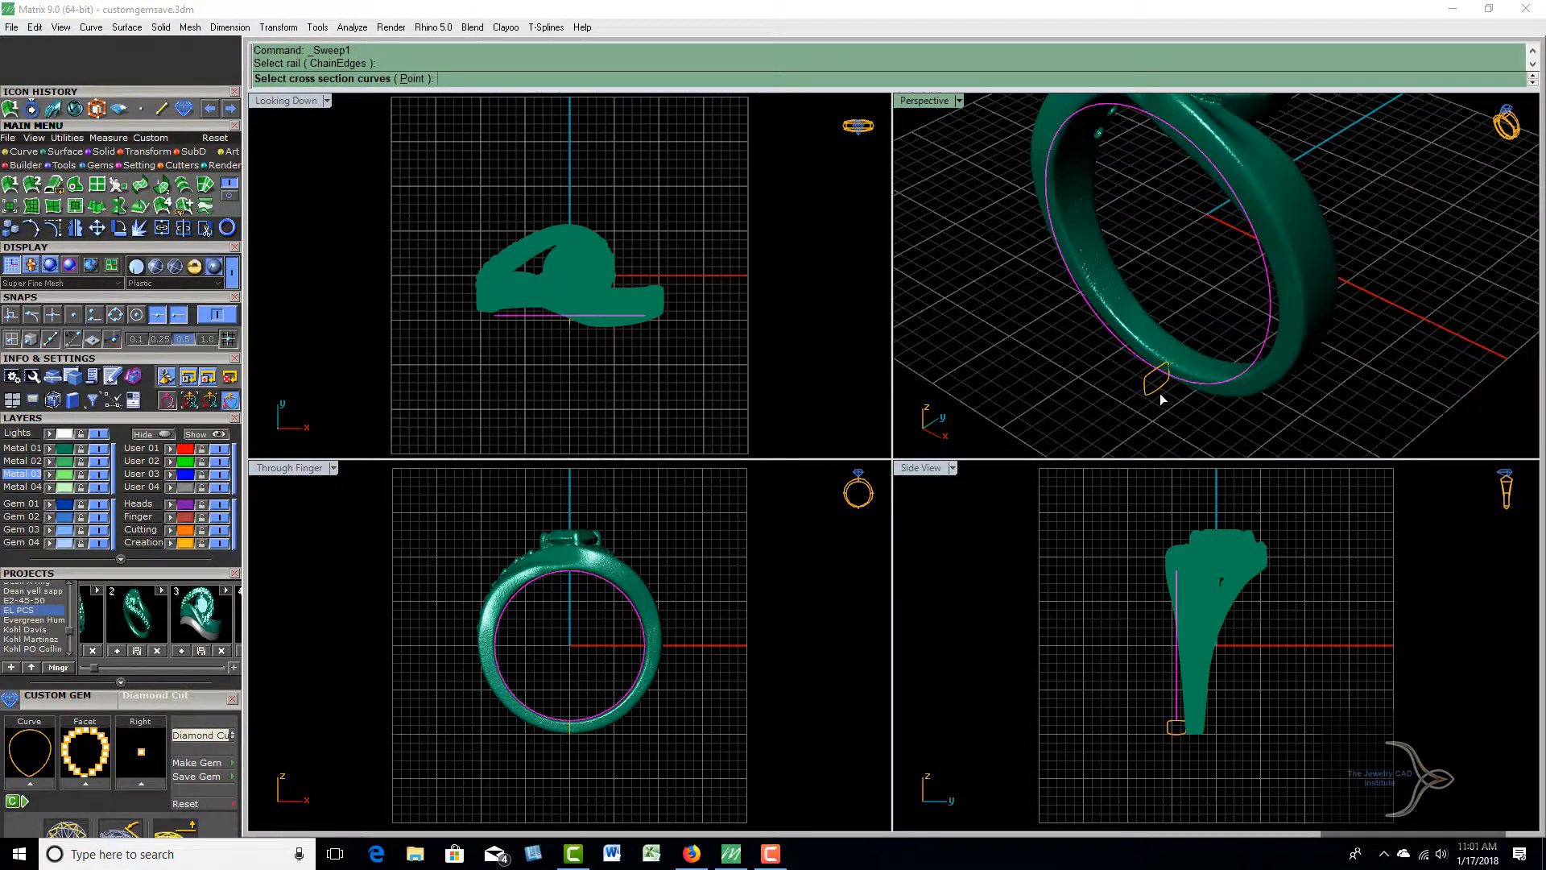
pyautogui.click(1153, 380)
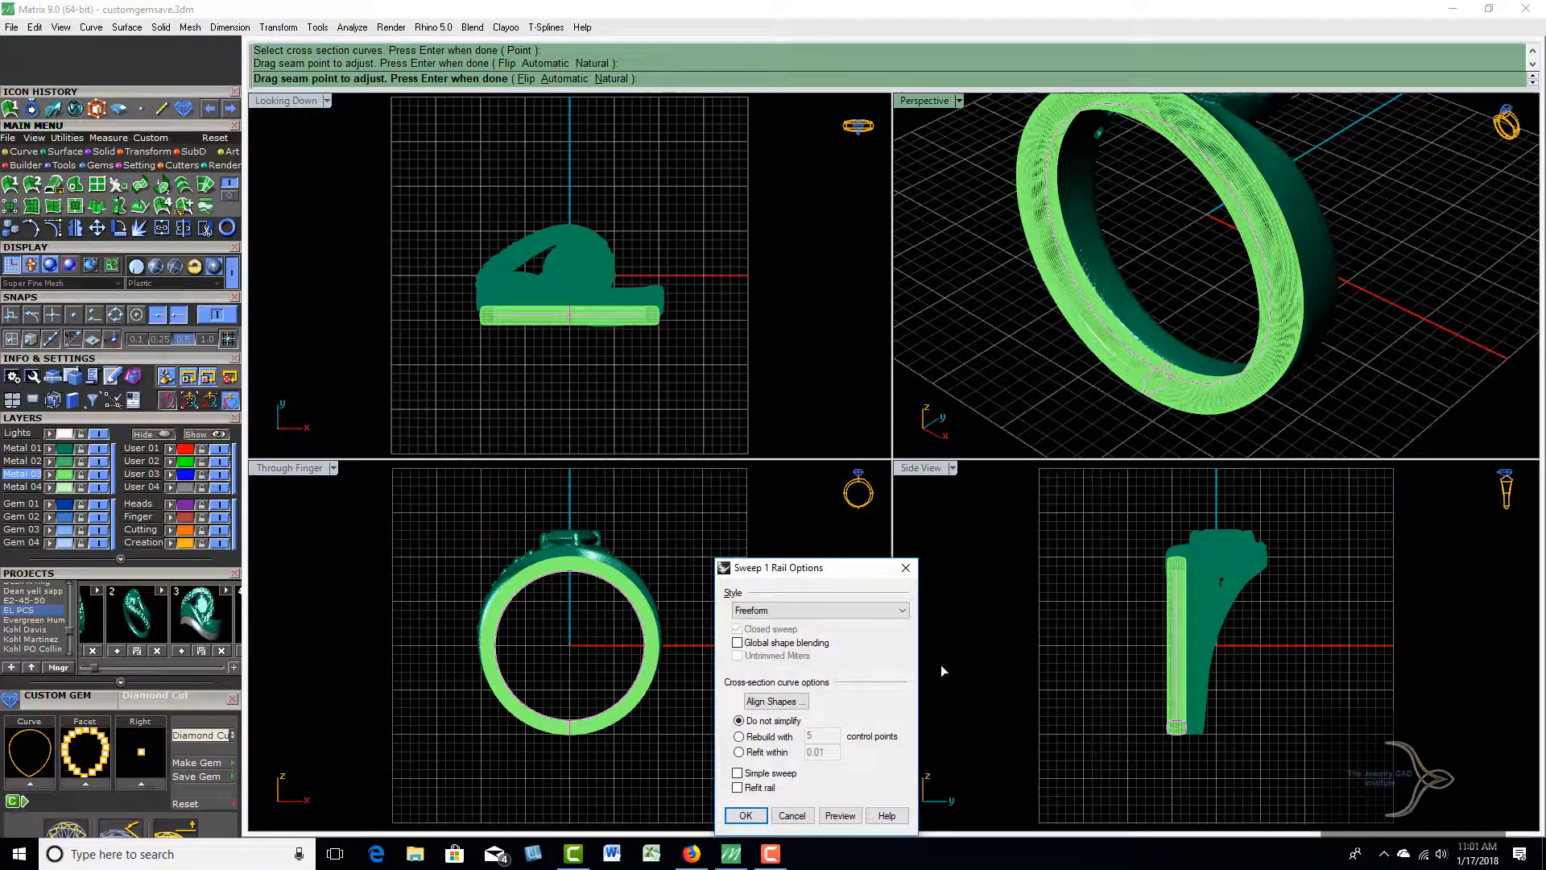
pyautogui.click(745, 815)
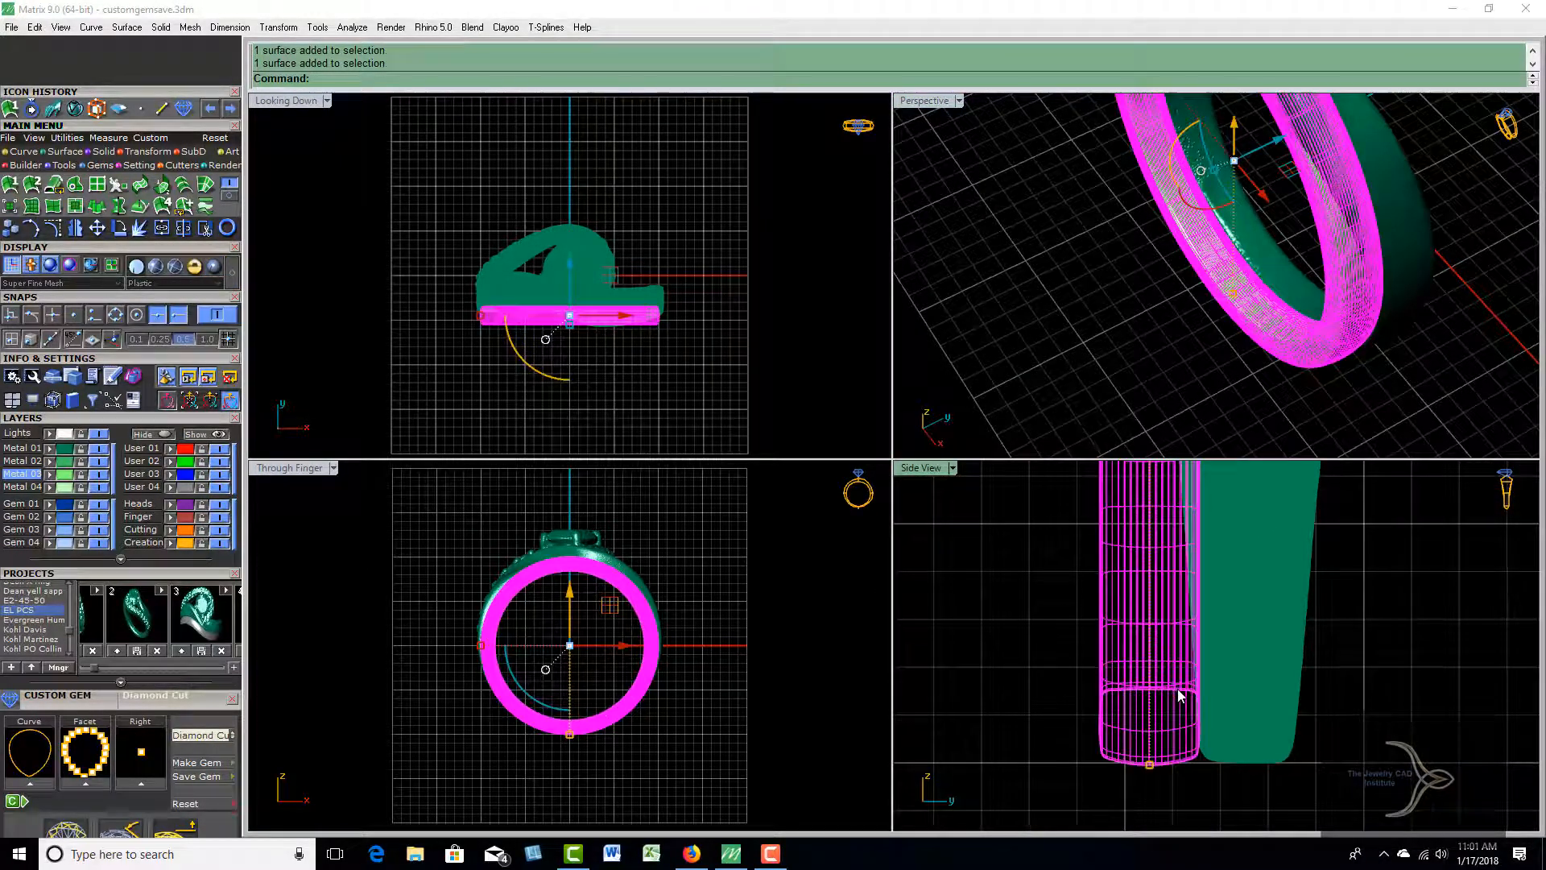
pyautogui.click(1181, 696)
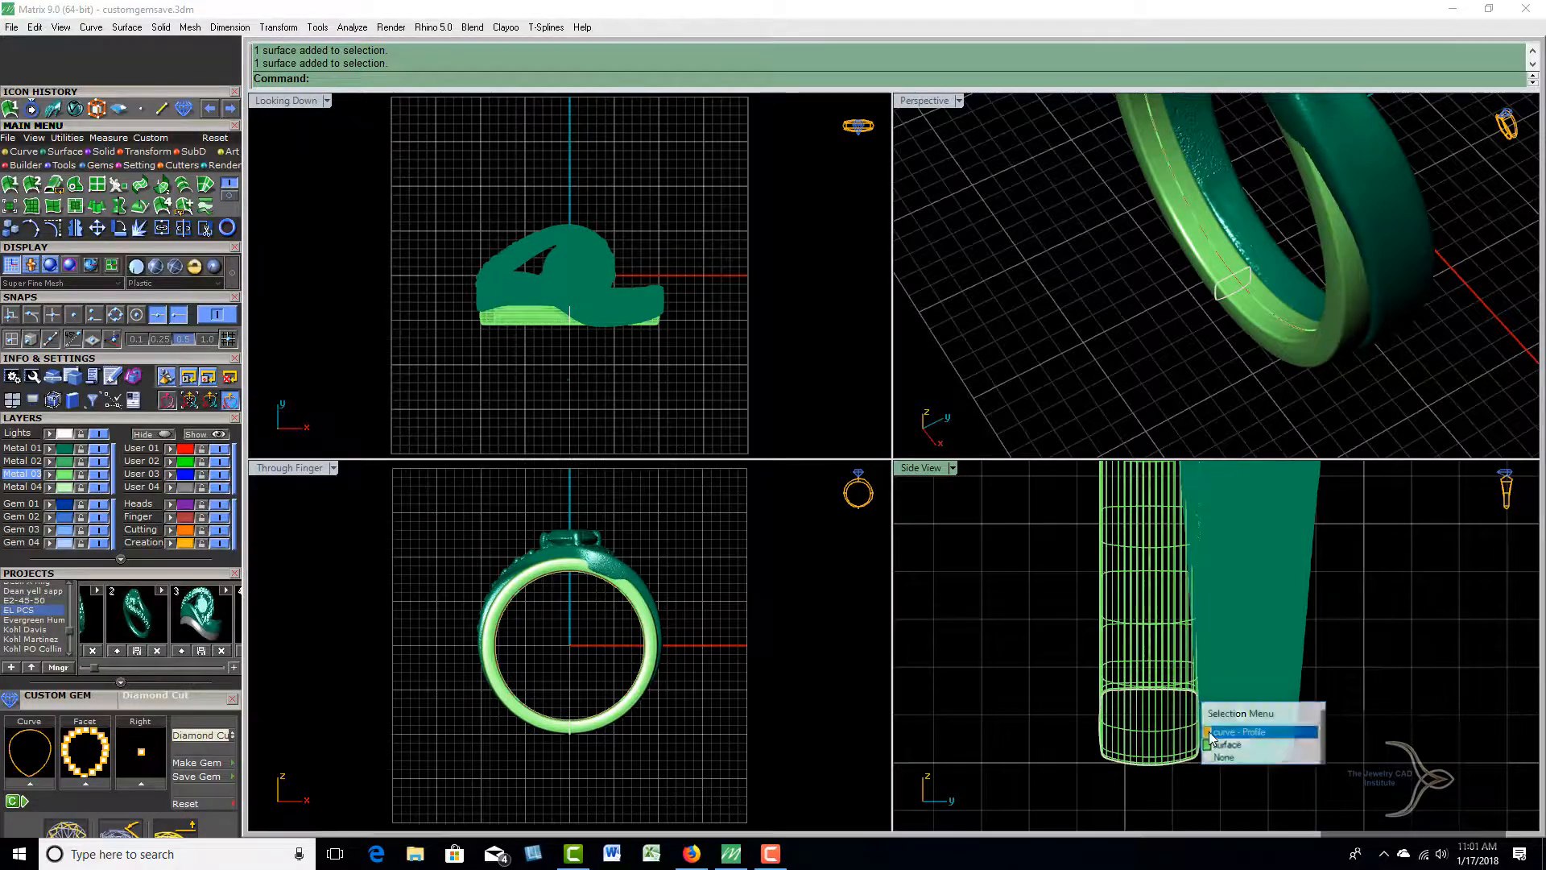
pyautogui.click(1253, 732)
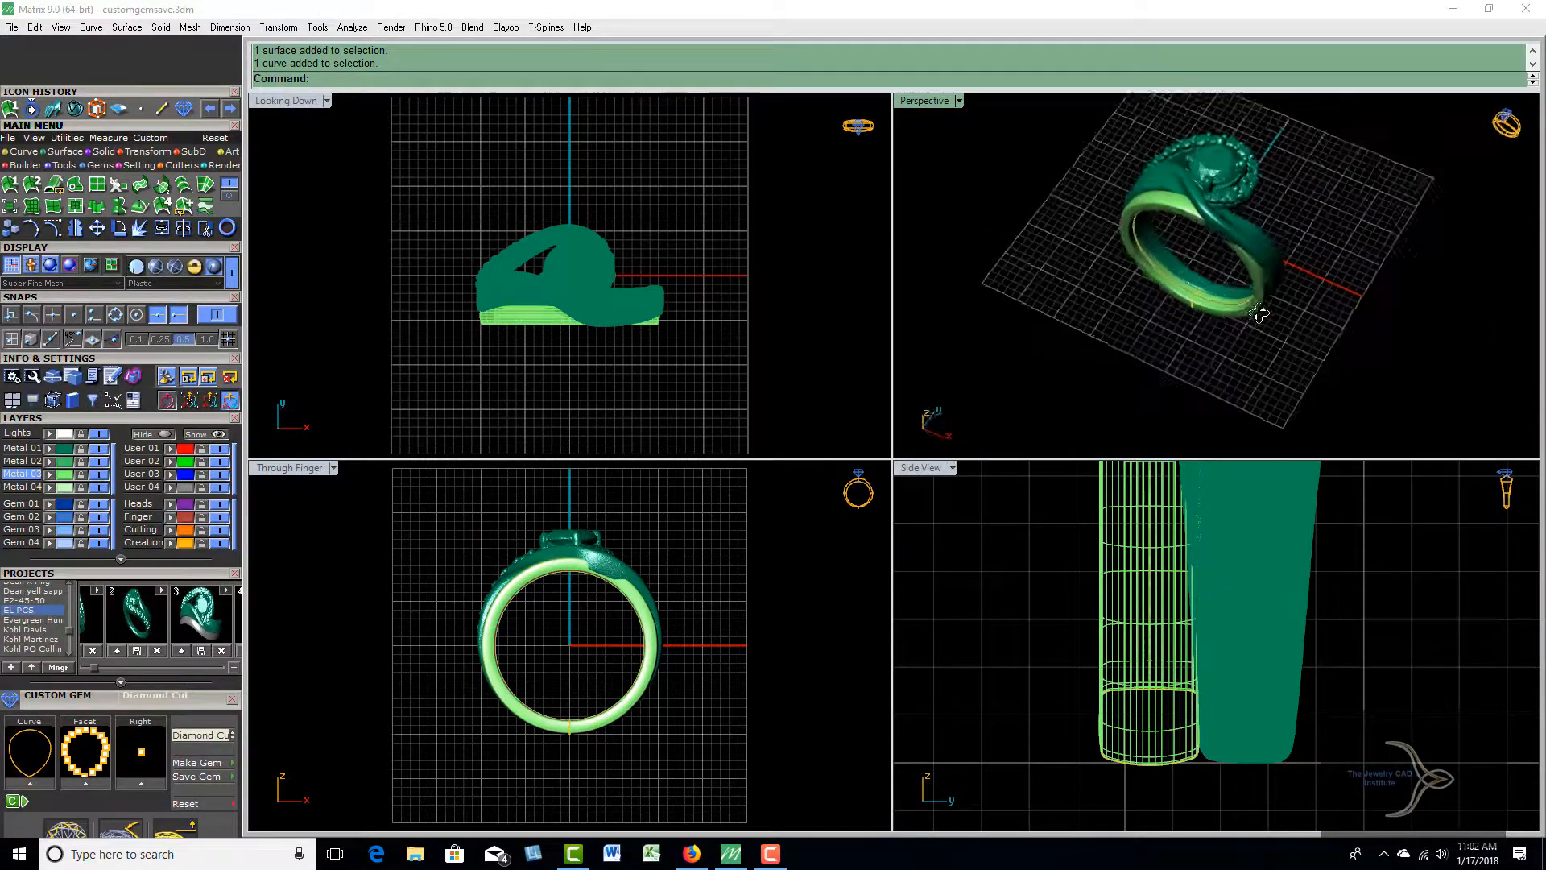
pyautogui.moveTo(1263, 314); pyautogui.dragTo(1287, 261)
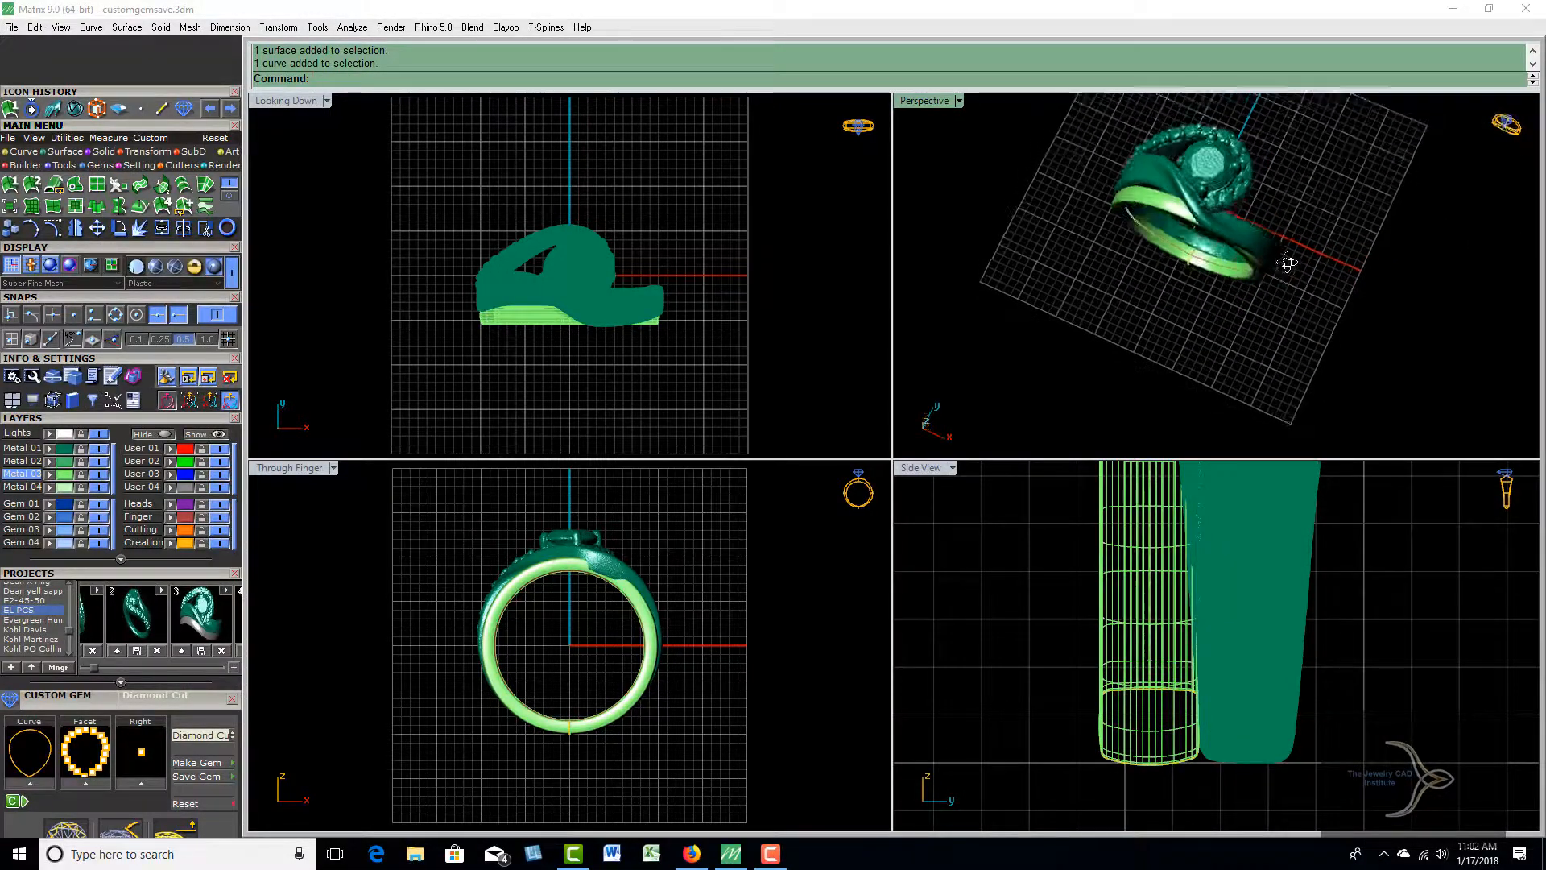
pyautogui.moveTo(1287, 262); pyautogui.dragTo(1298, 315)
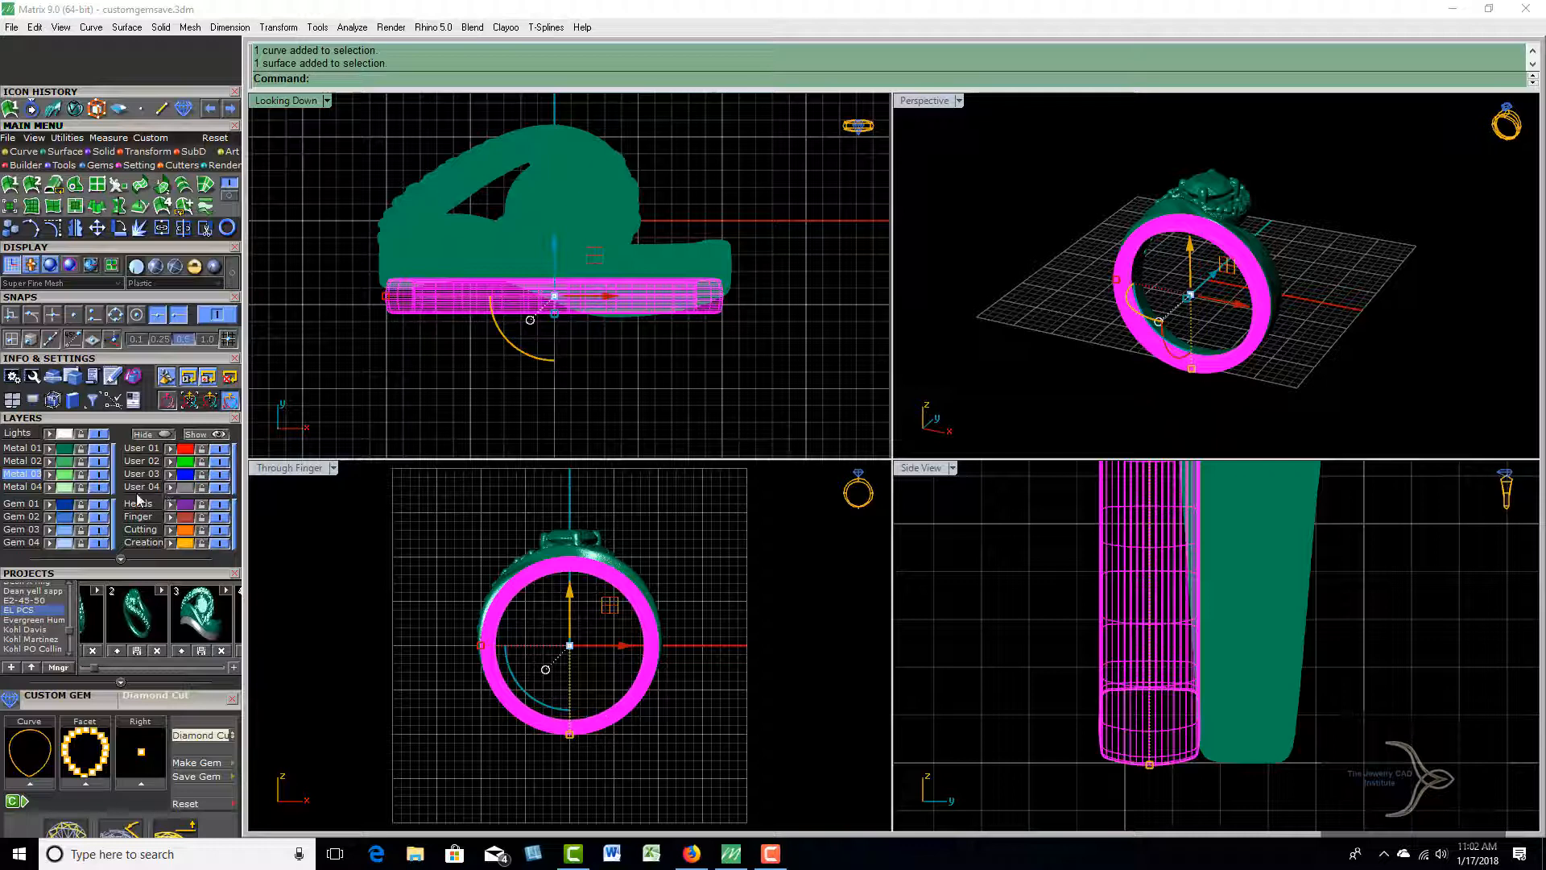
# Start Cage Edit on the selected green band
pyautogui.click(142, 487)
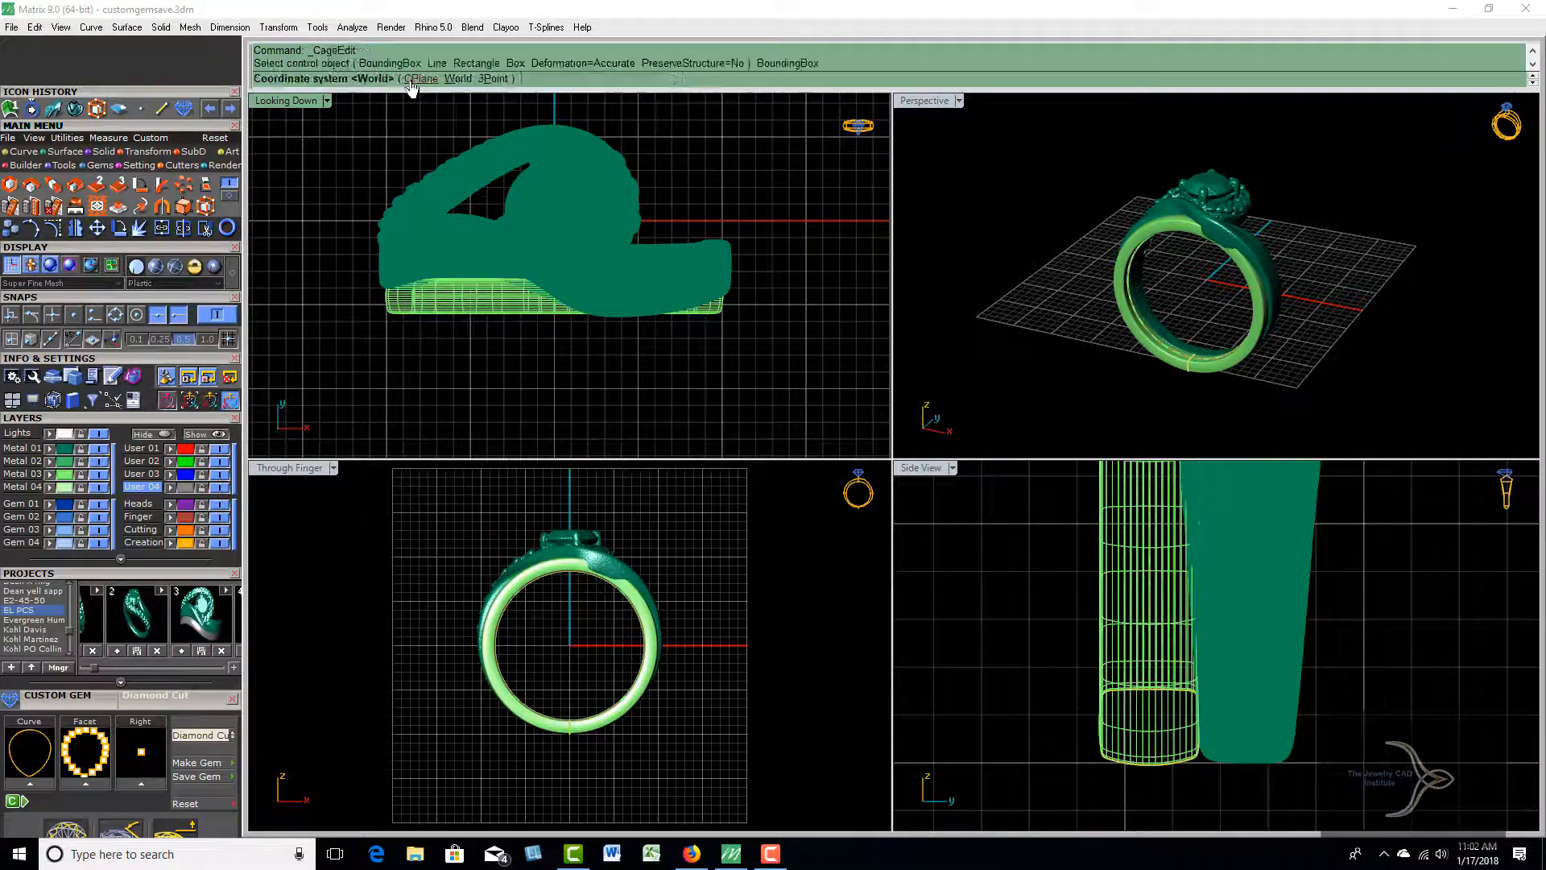
pyautogui.moveTo(370, 148)
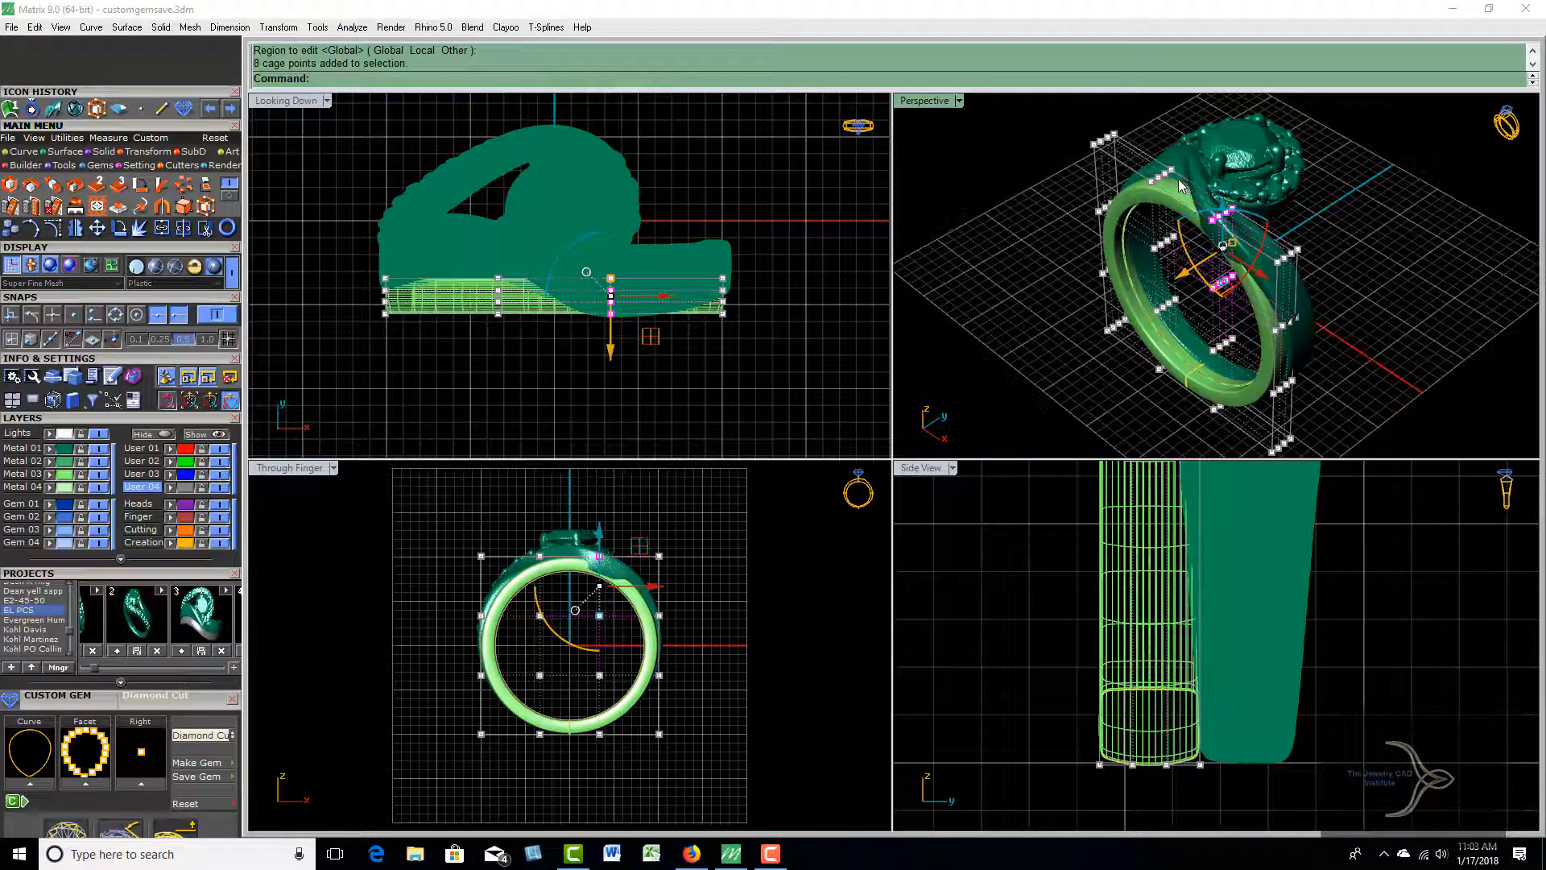
# Drag cage points in the Looking Down view to bend the band along the ring's curve
pyautogui.moveTo(1184, 186); pyautogui.dragTo(1246, 154)
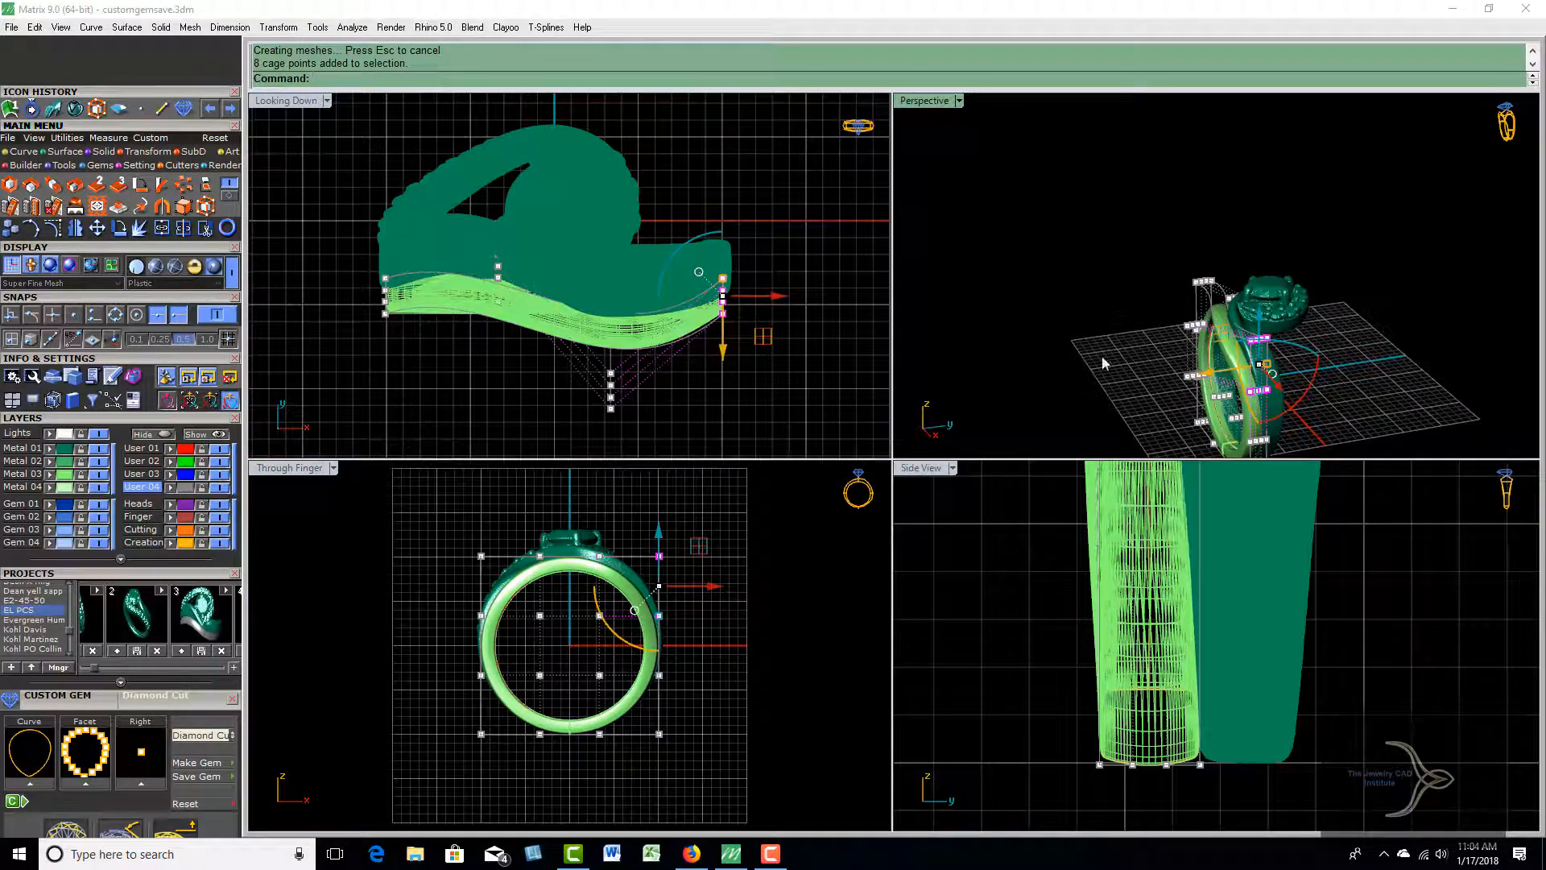
# Maximise the perspective view and pull the band's lower and side cage points toward the ring
pyautogui.doubleClick(924, 99)
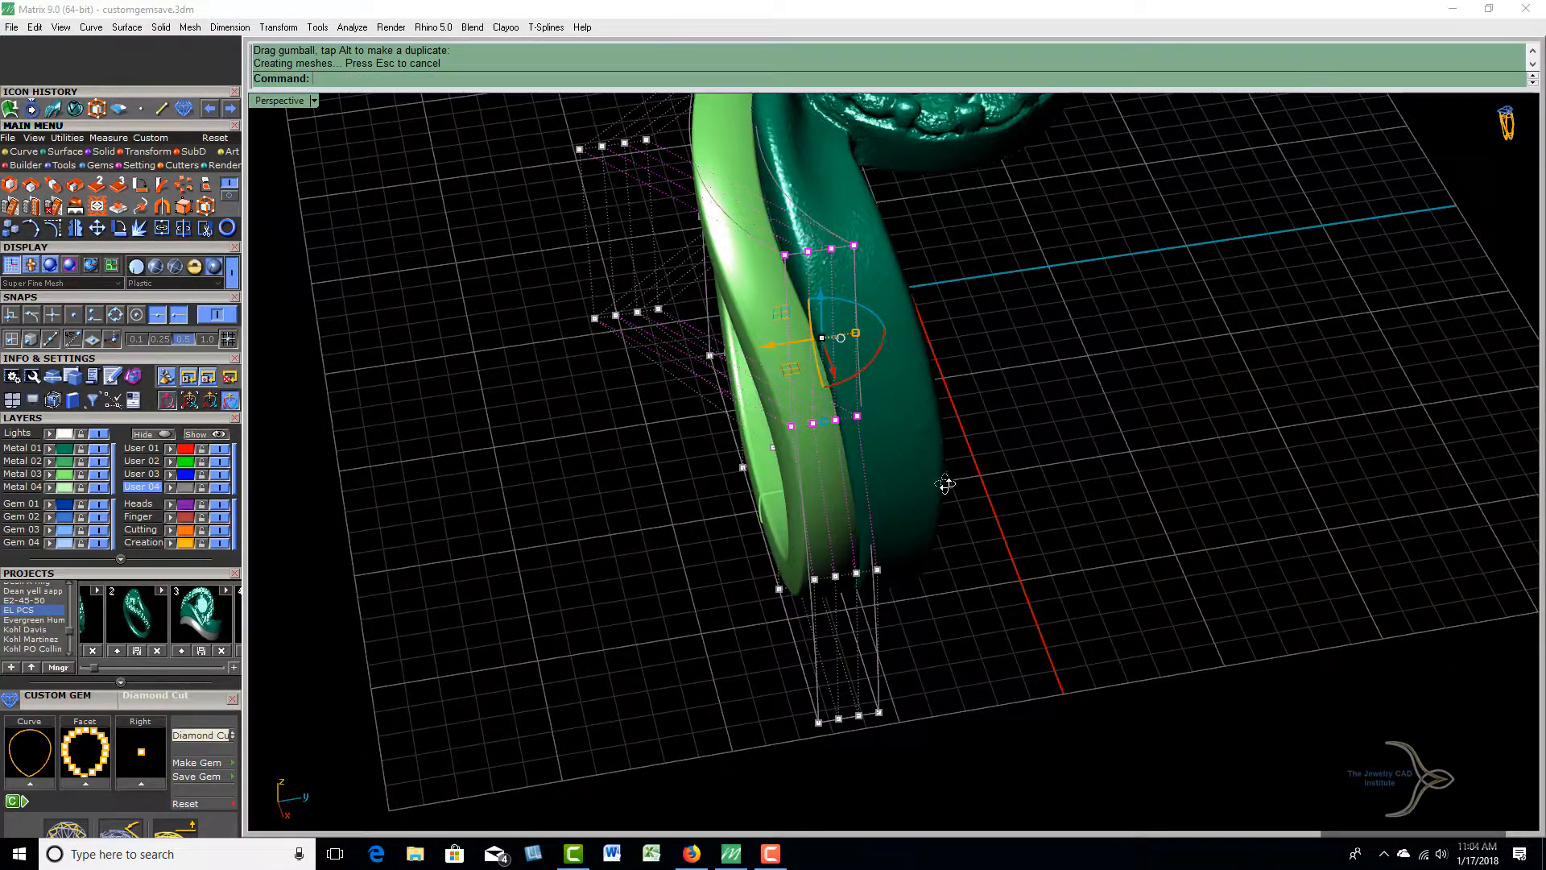
pyautogui.moveTo(947, 483); pyautogui.dragTo(1014, 543)
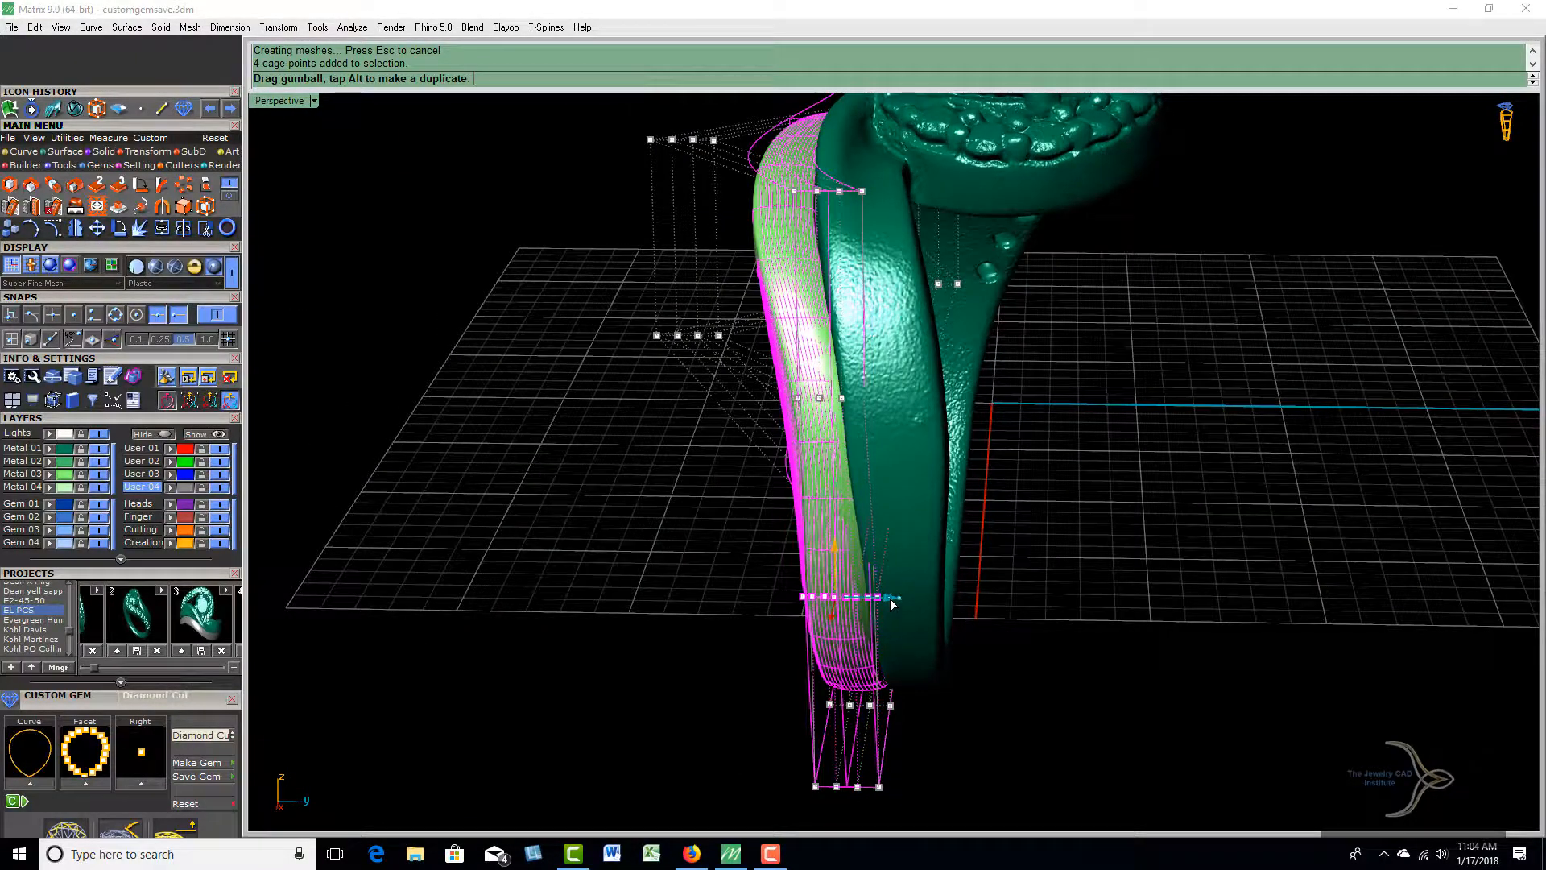
pyautogui.moveTo(863, 599); pyautogui.dragTo(897, 604)
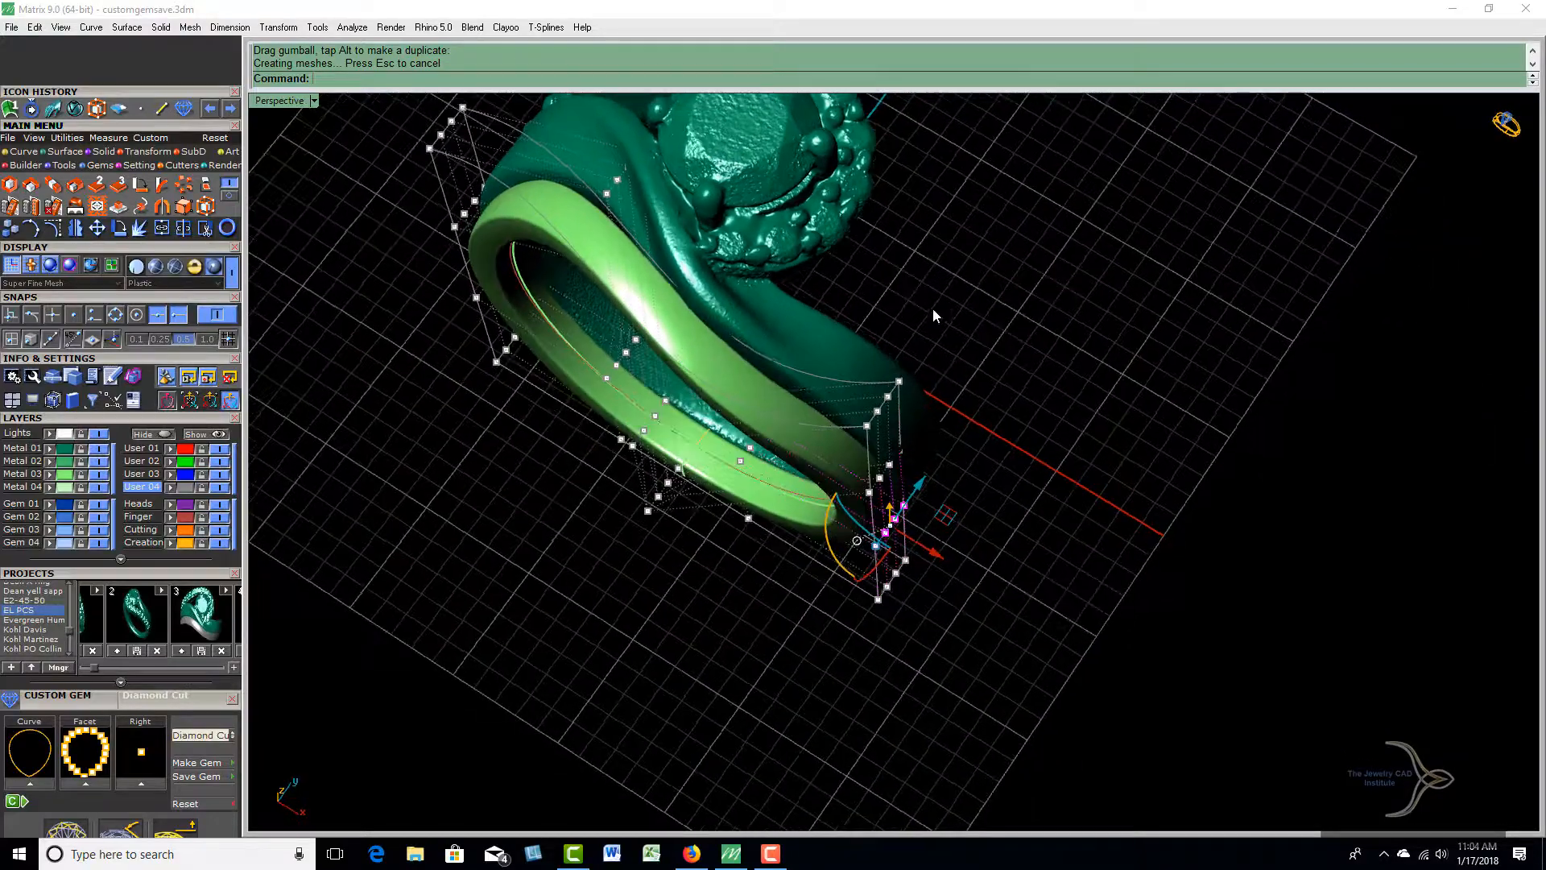
pyautogui.moveTo(934, 316); pyautogui.dragTo(998, 288)
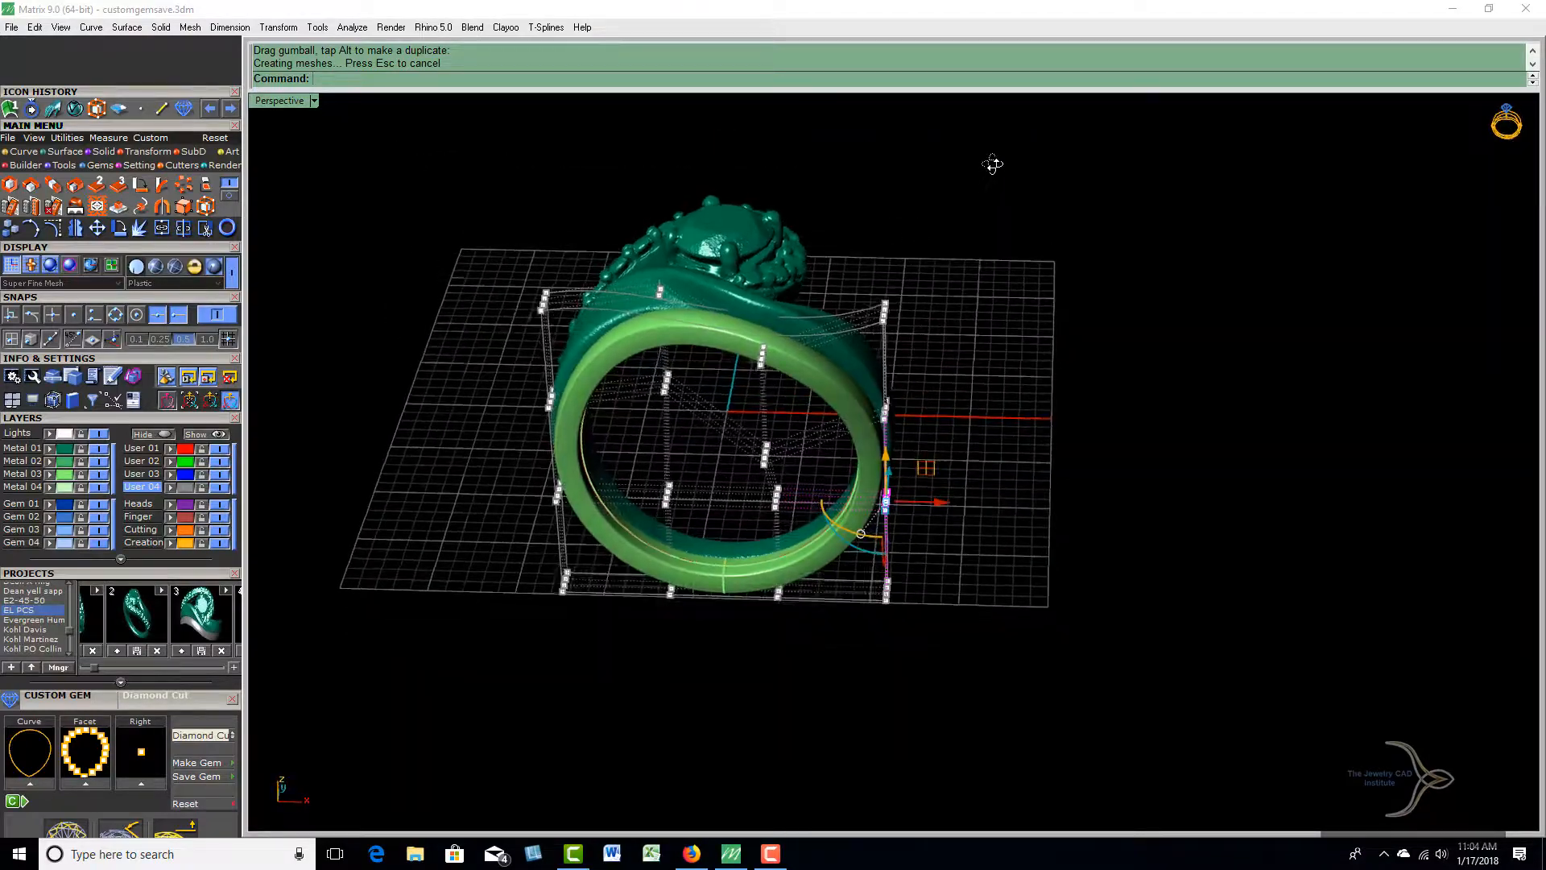
# Orbit along the band's side and shift further cage points so it follows the wavy curve
pyautogui.moveTo(992, 164); pyautogui.dragTo(749, 393)
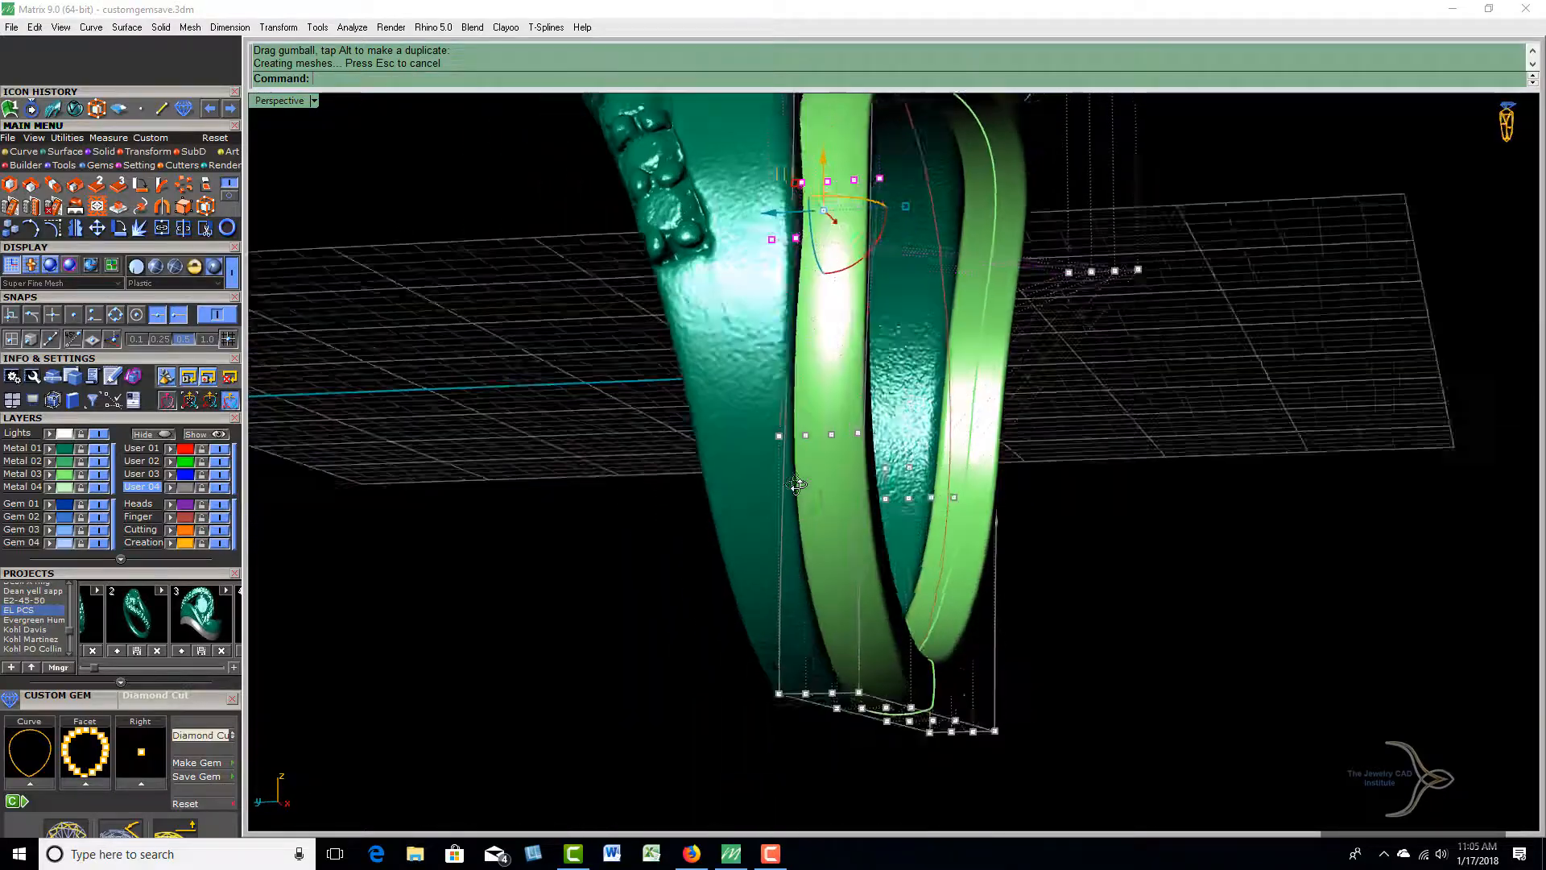
pyautogui.moveTo(797, 483); pyautogui.dragTo(807, 469)
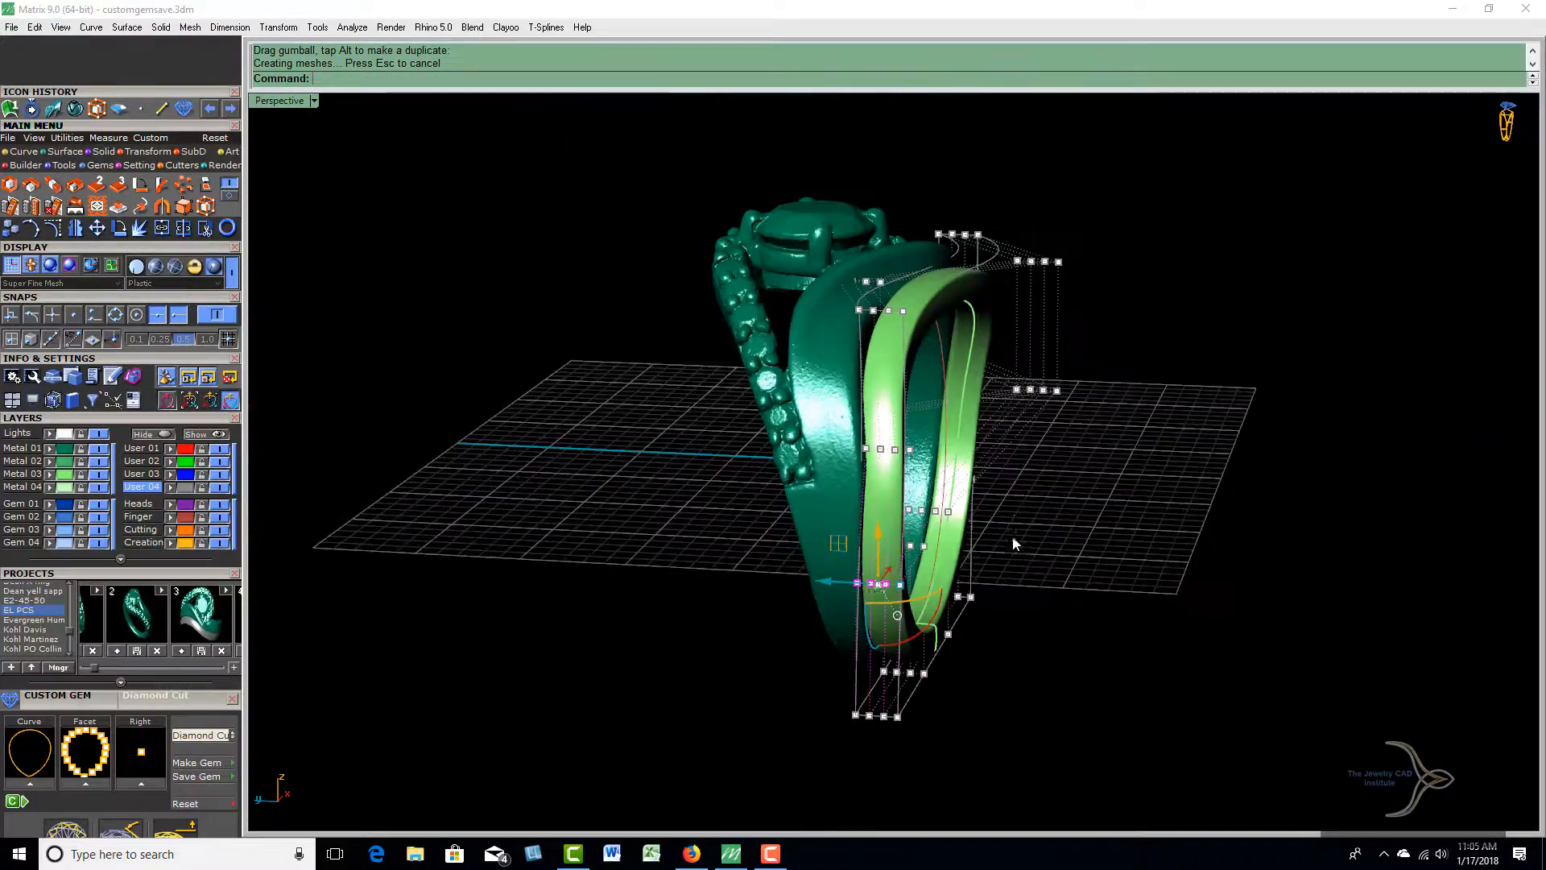
pyautogui.moveTo(1016, 543); pyautogui.dragTo(994, 691)
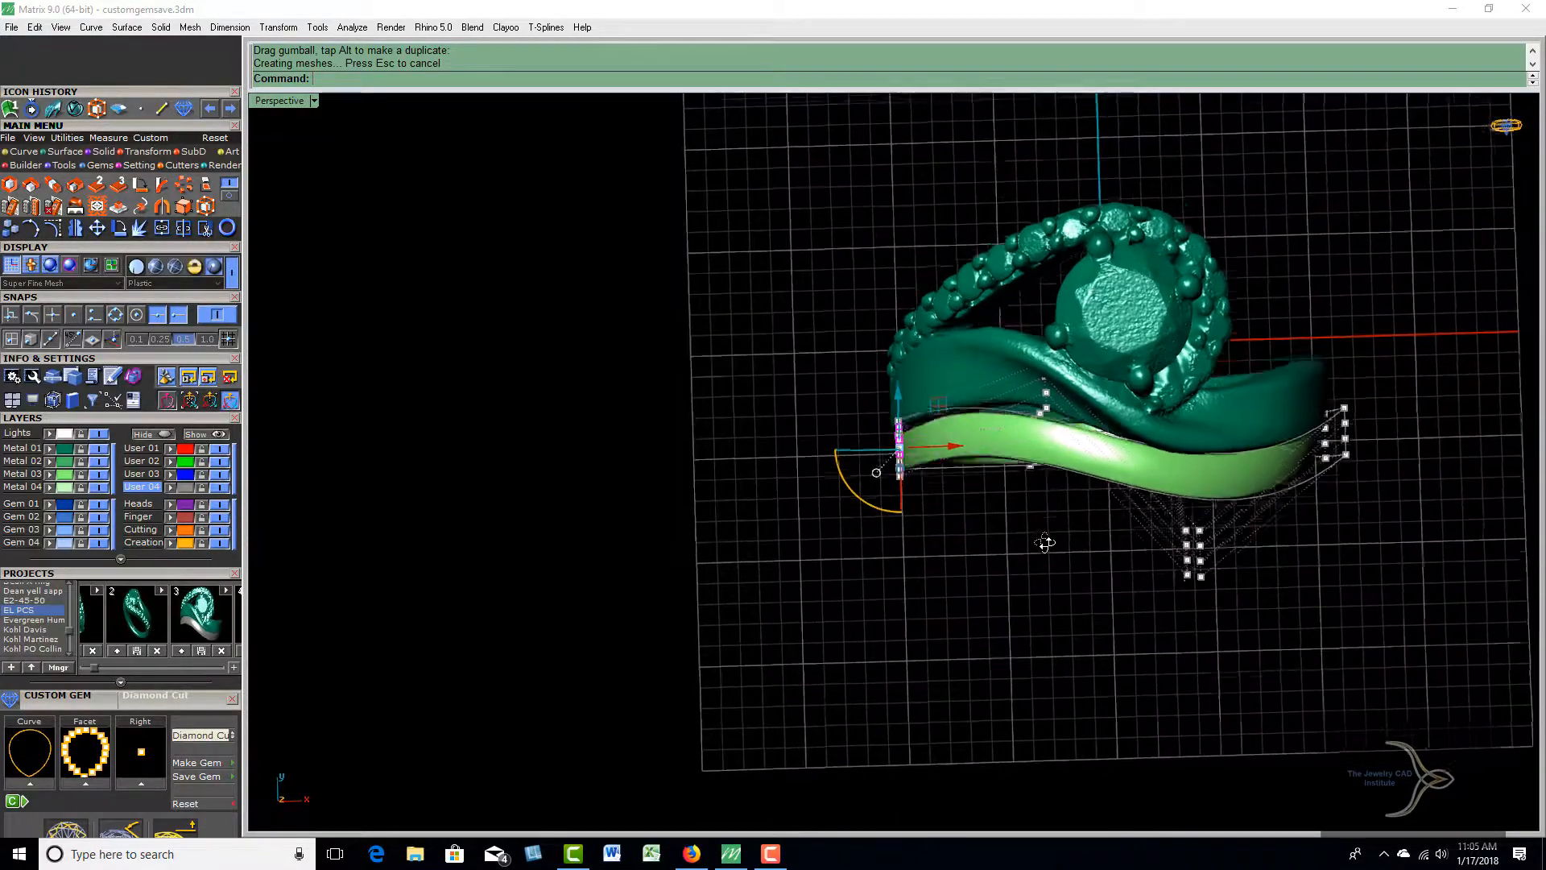
pyautogui.moveTo(1045, 543); pyautogui.dragTo(1005, 493)
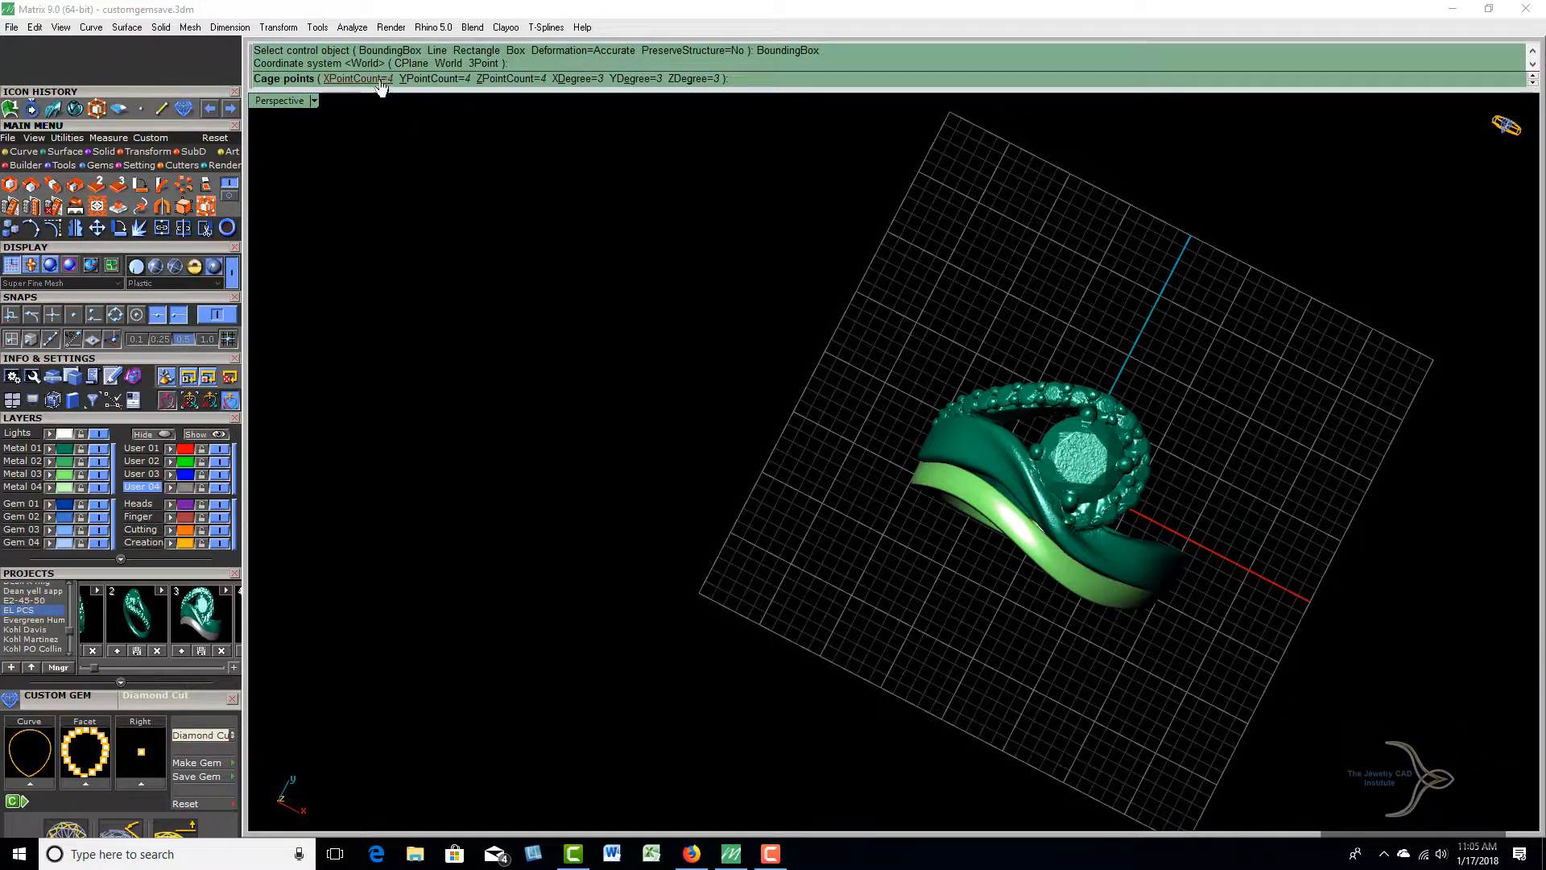
# Set the new cage's X point count to 5 and Y point count to 5
pyautogui.click(351, 78)
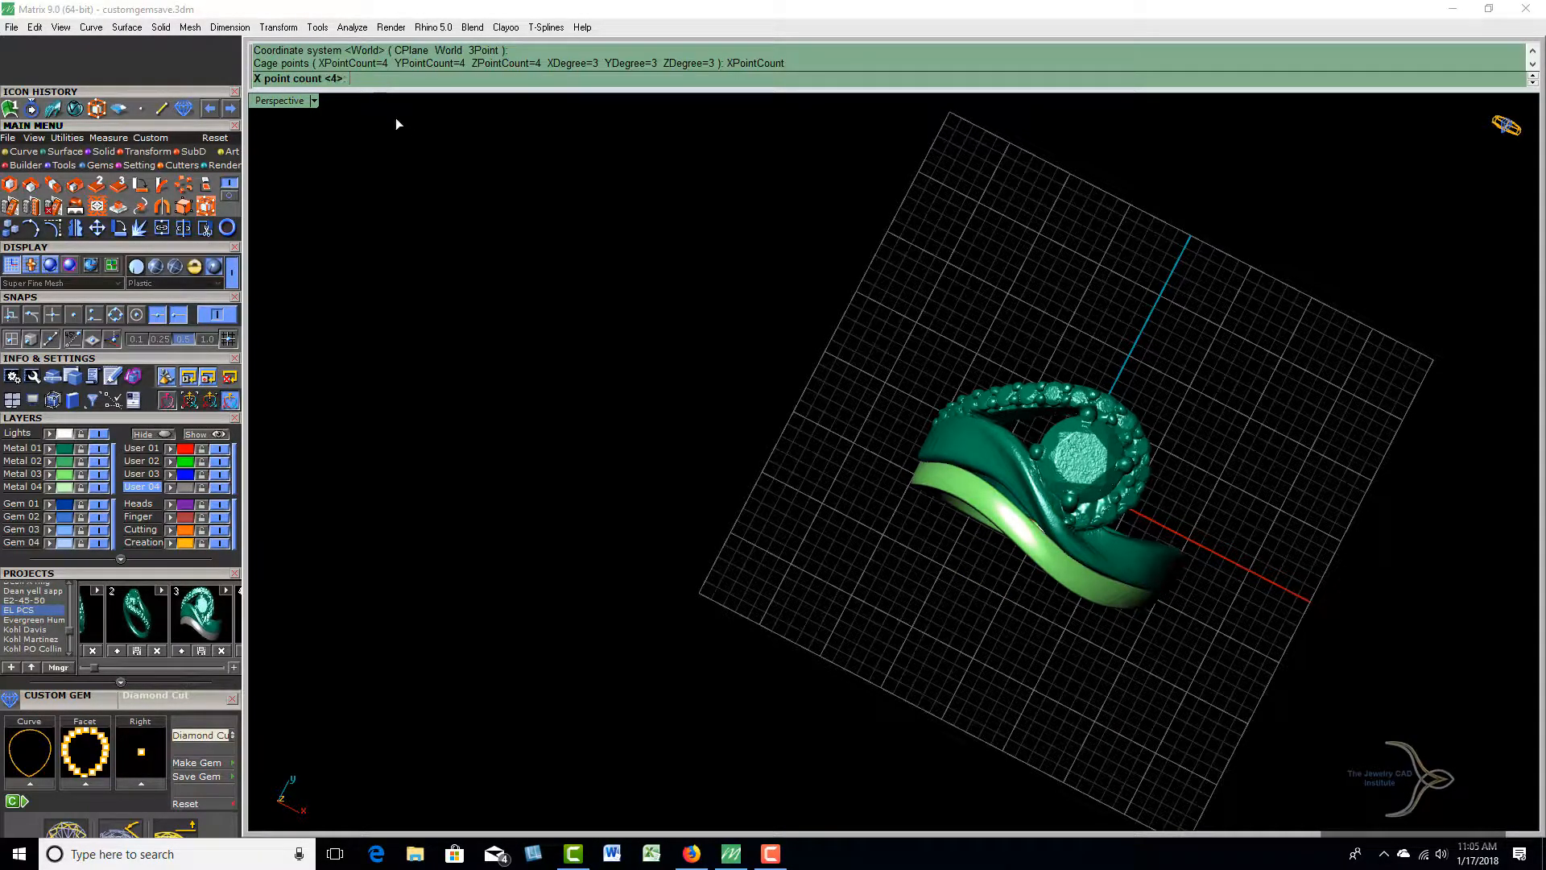
pyautogui.write('5')
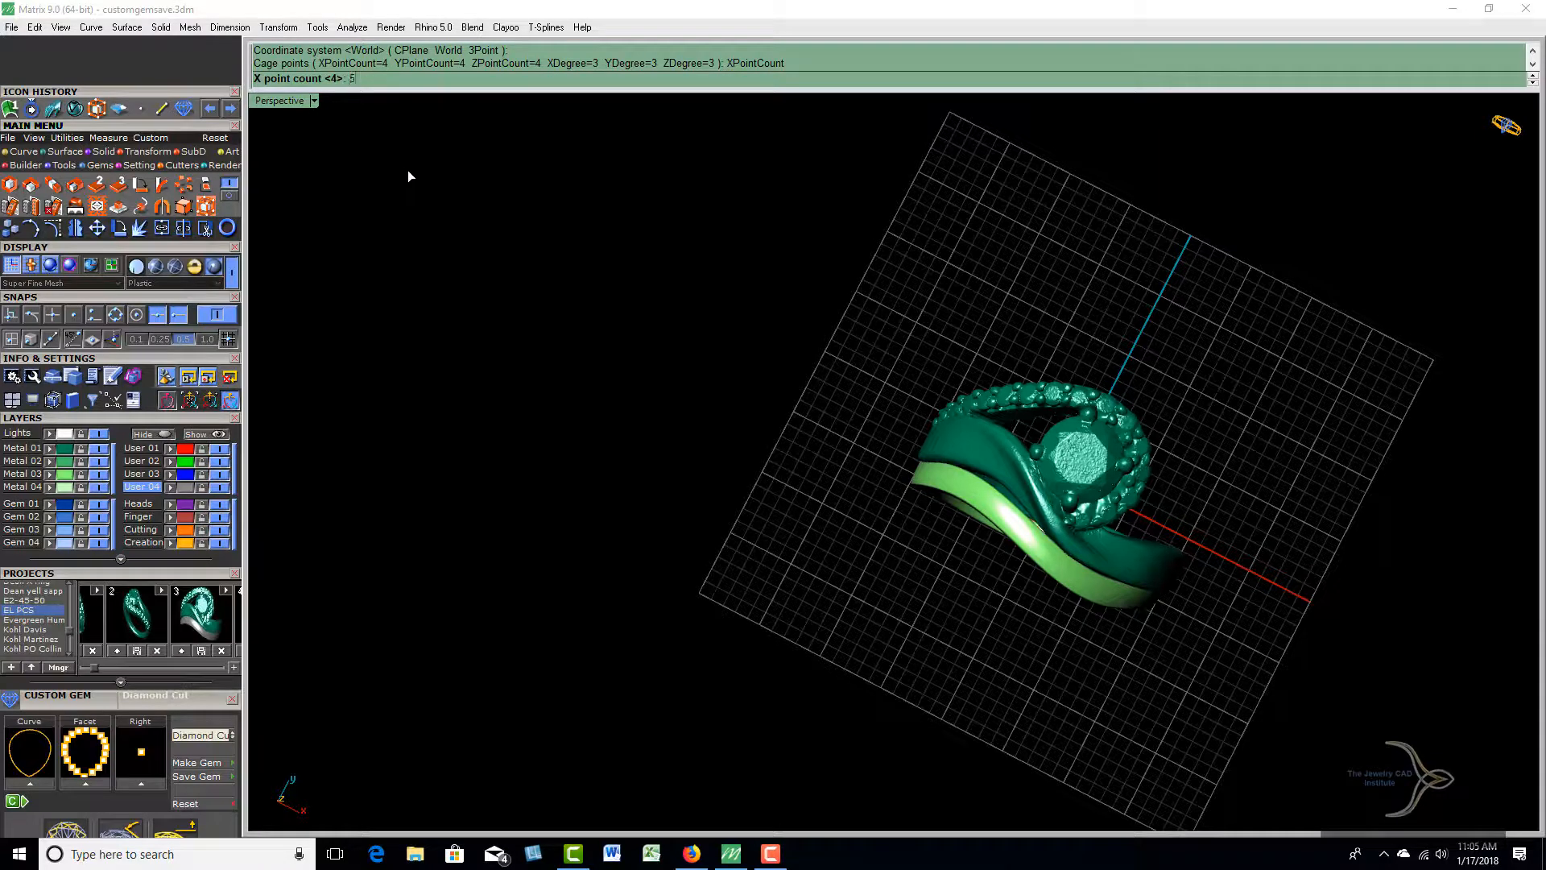
pyautogui.press('Enter')
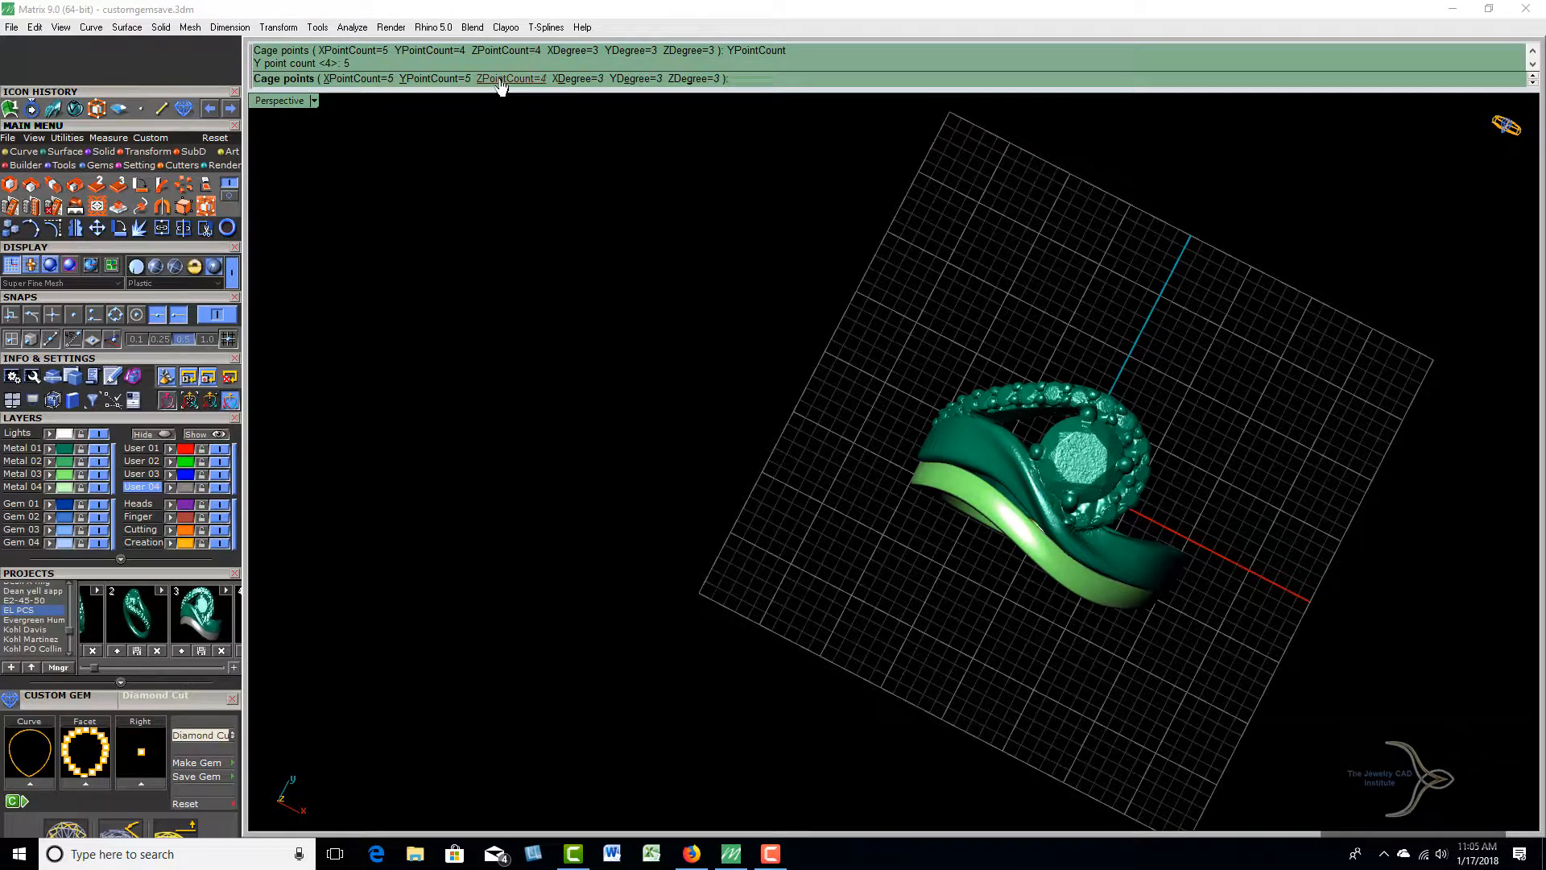
pyautogui.write('5')
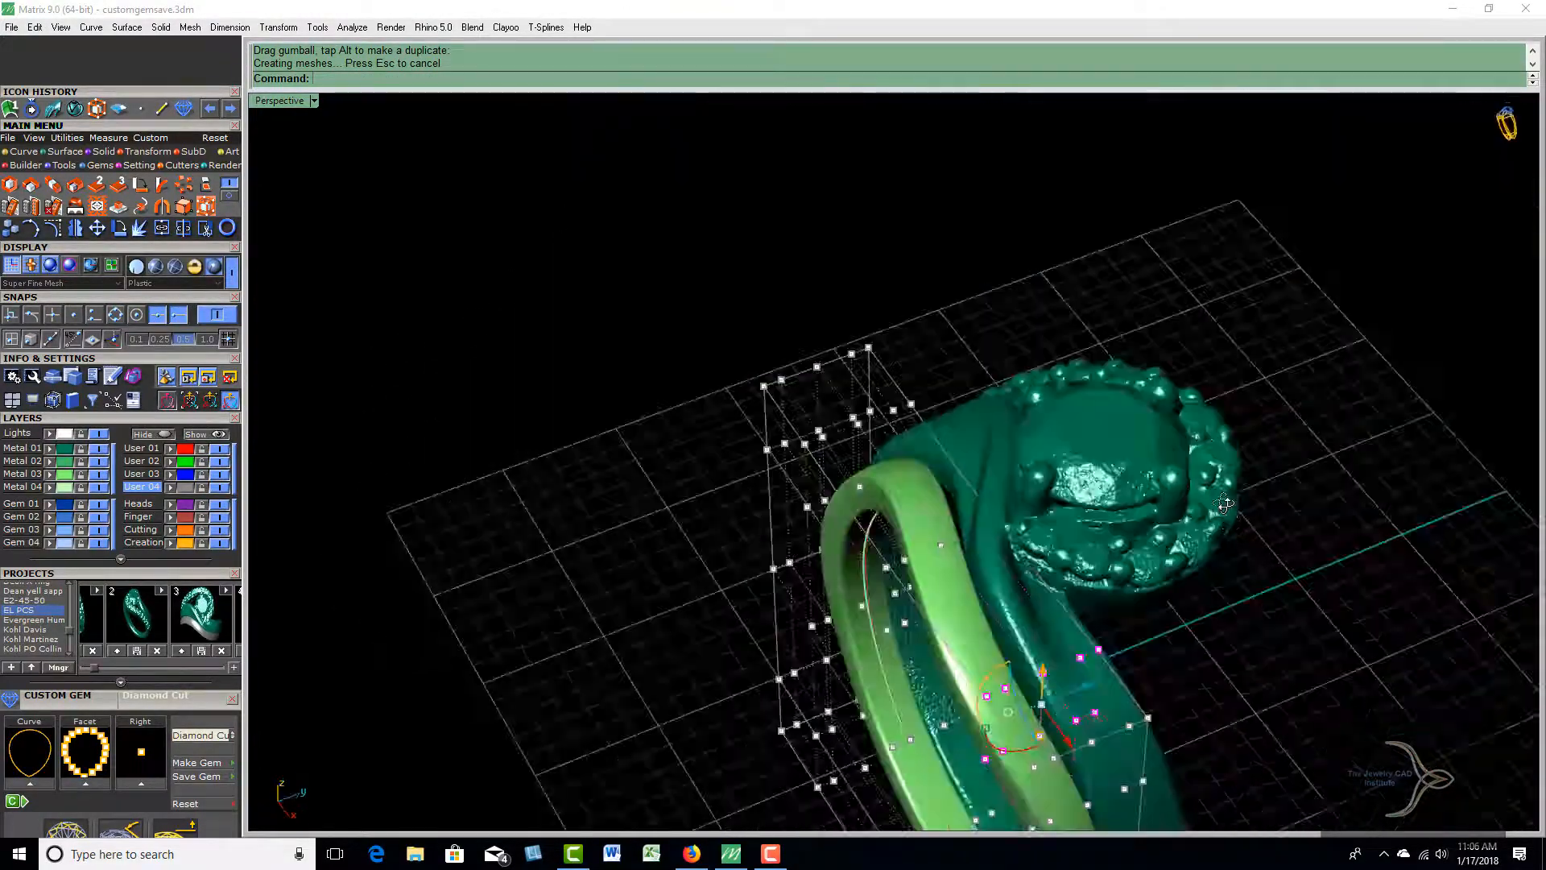
# Tuck rows of the five-point cage inward so the band hugs the ring's underside, checking from the side
pyautogui.moveTo(1223, 502); pyautogui.dragTo(1242, 714)
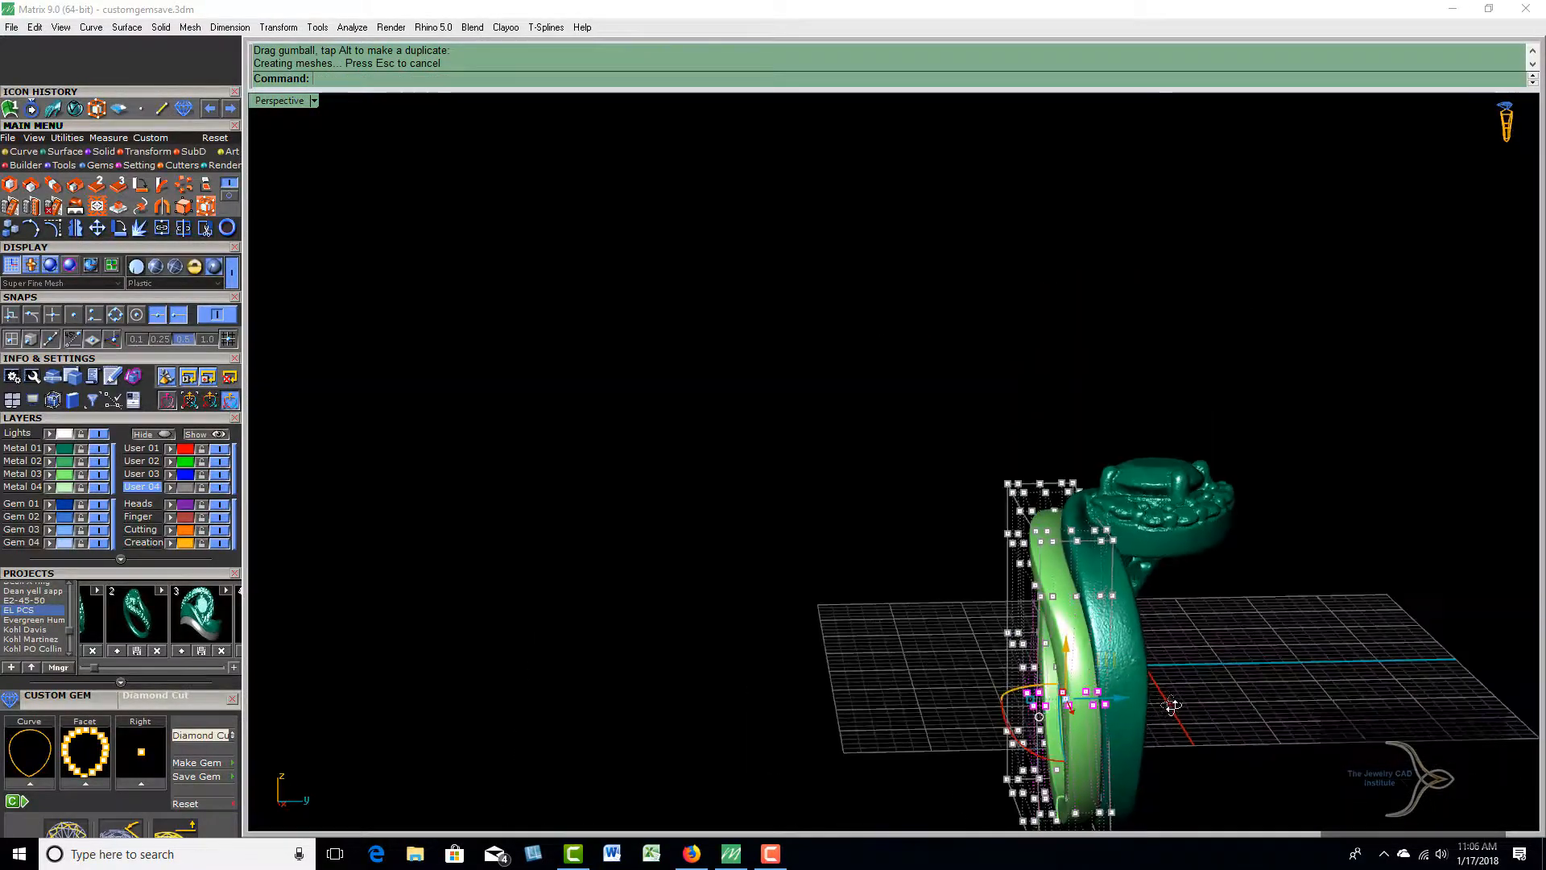
pyautogui.moveTo(1174, 705); pyautogui.dragTo(1247, 640)
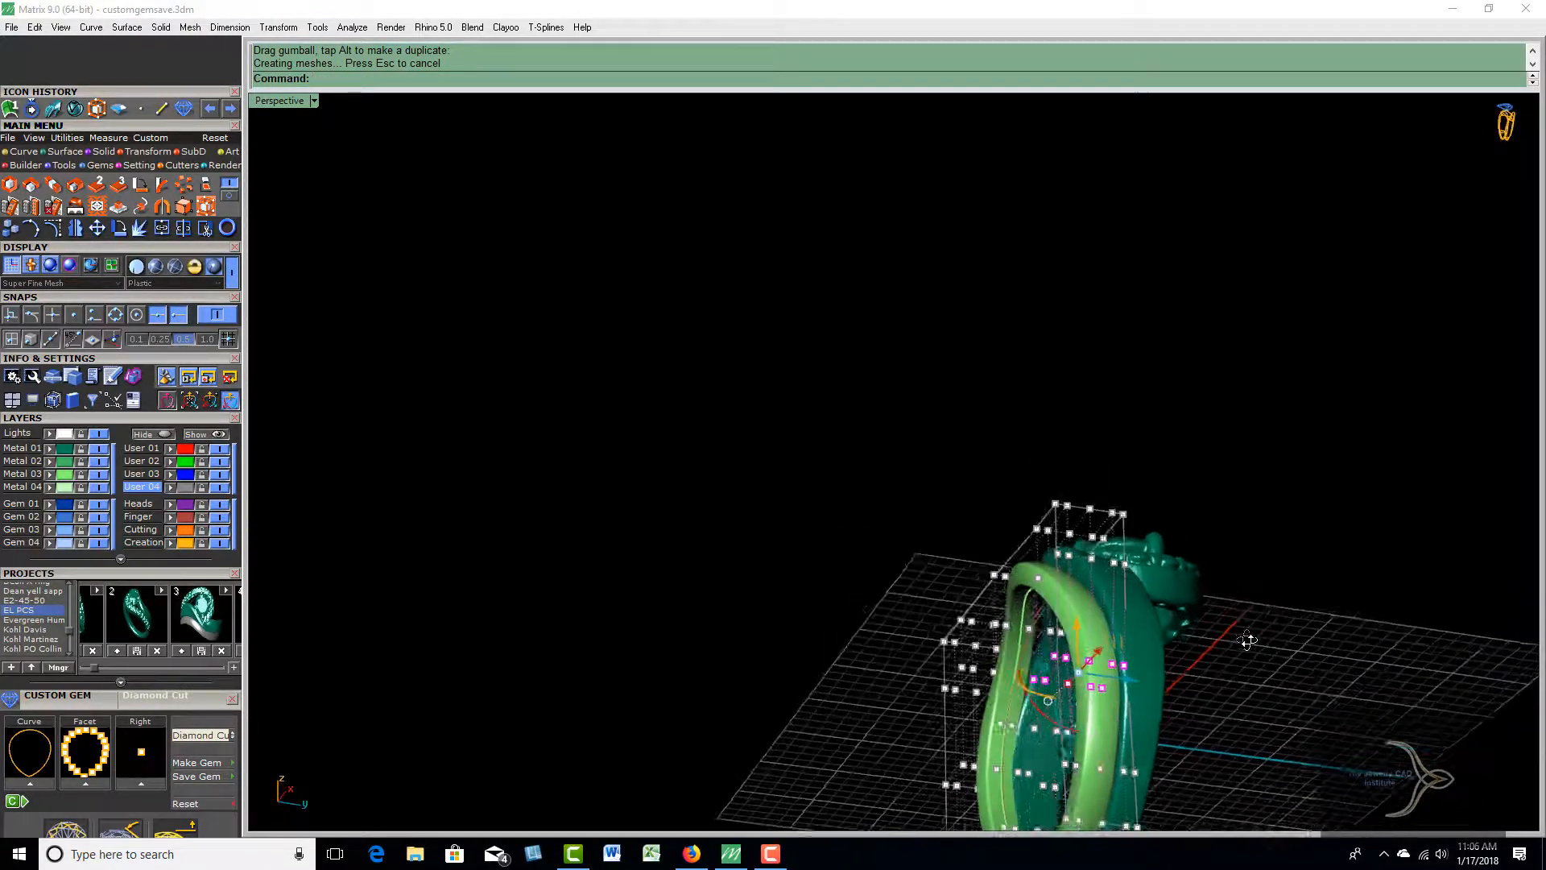
pyautogui.moveTo(1247, 639); pyautogui.dragTo(1329, 197)
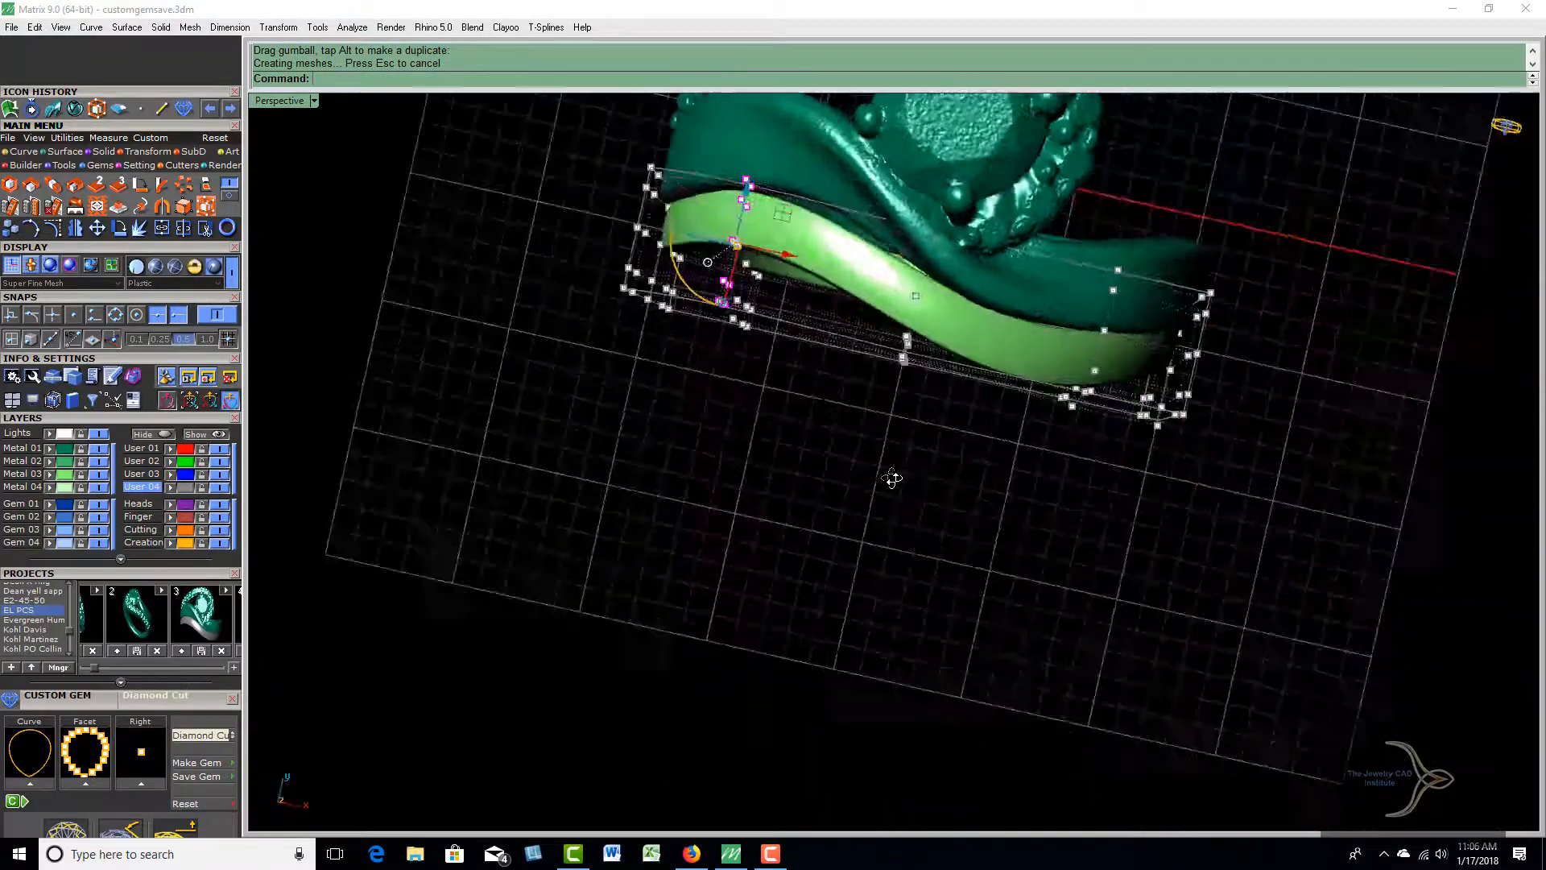
pyautogui.moveTo(887, 478); pyautogui.dragTo(641, 591)
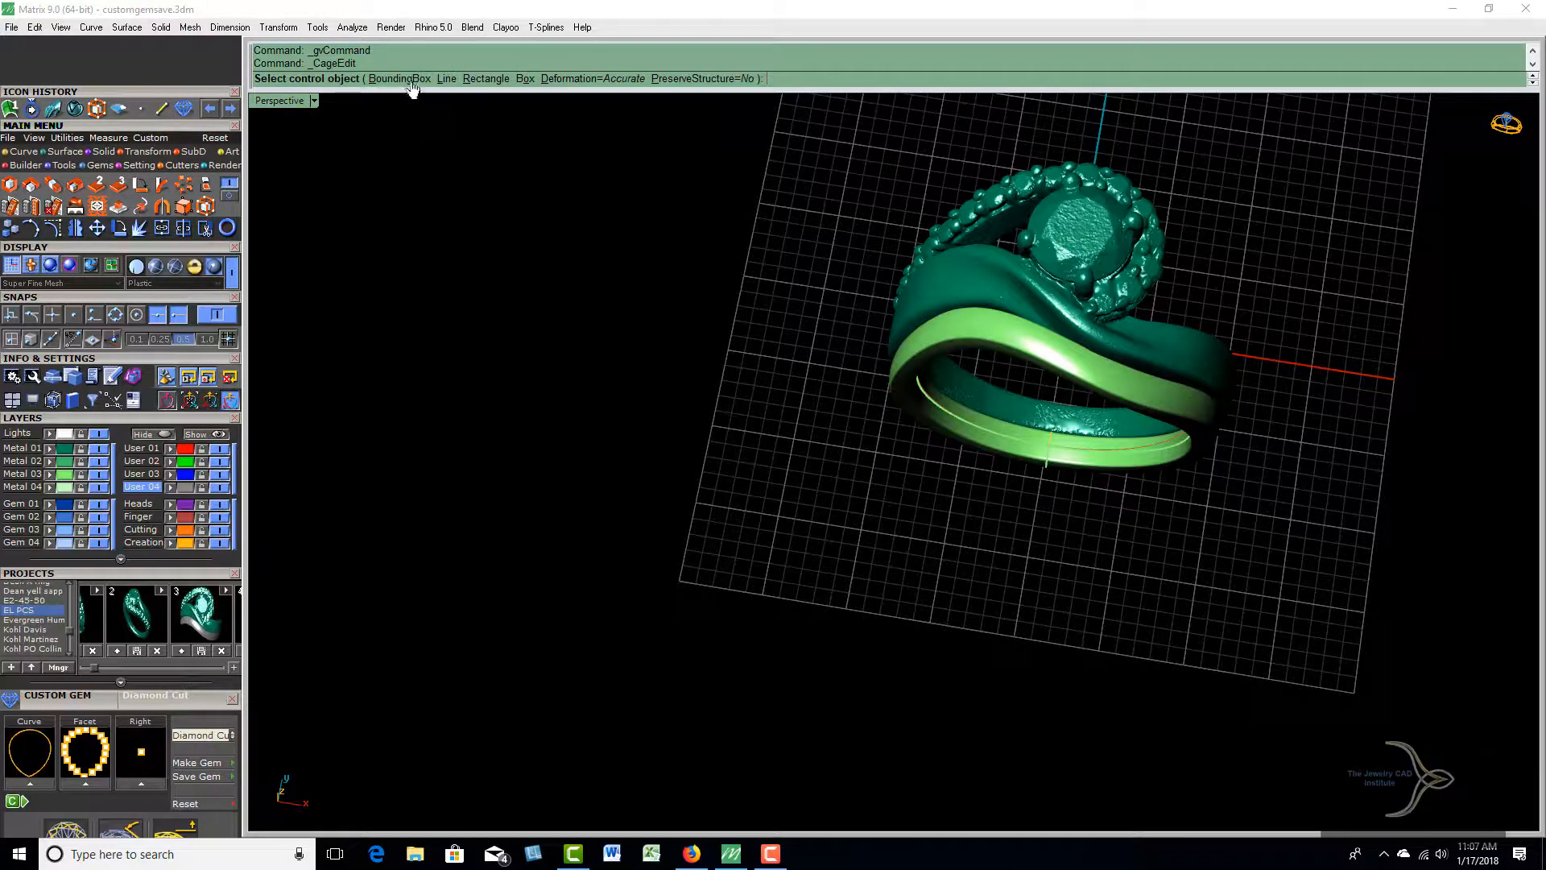
# Base the fresh cage on the band's bounding box with 4 points along X
pyautogui.click(399, 77)
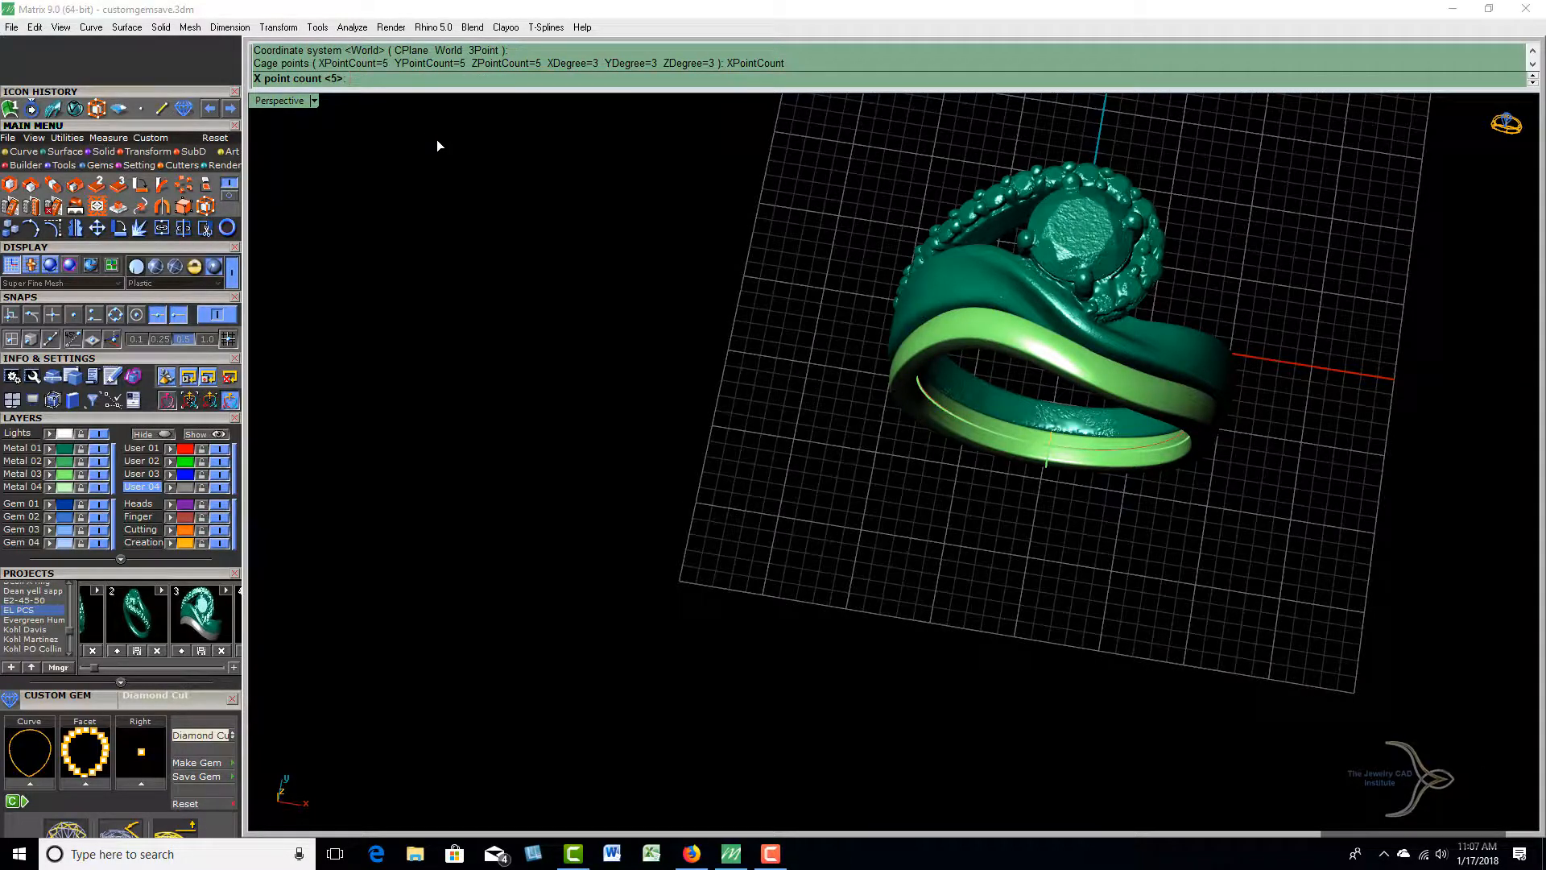
pyautogui.write('4')
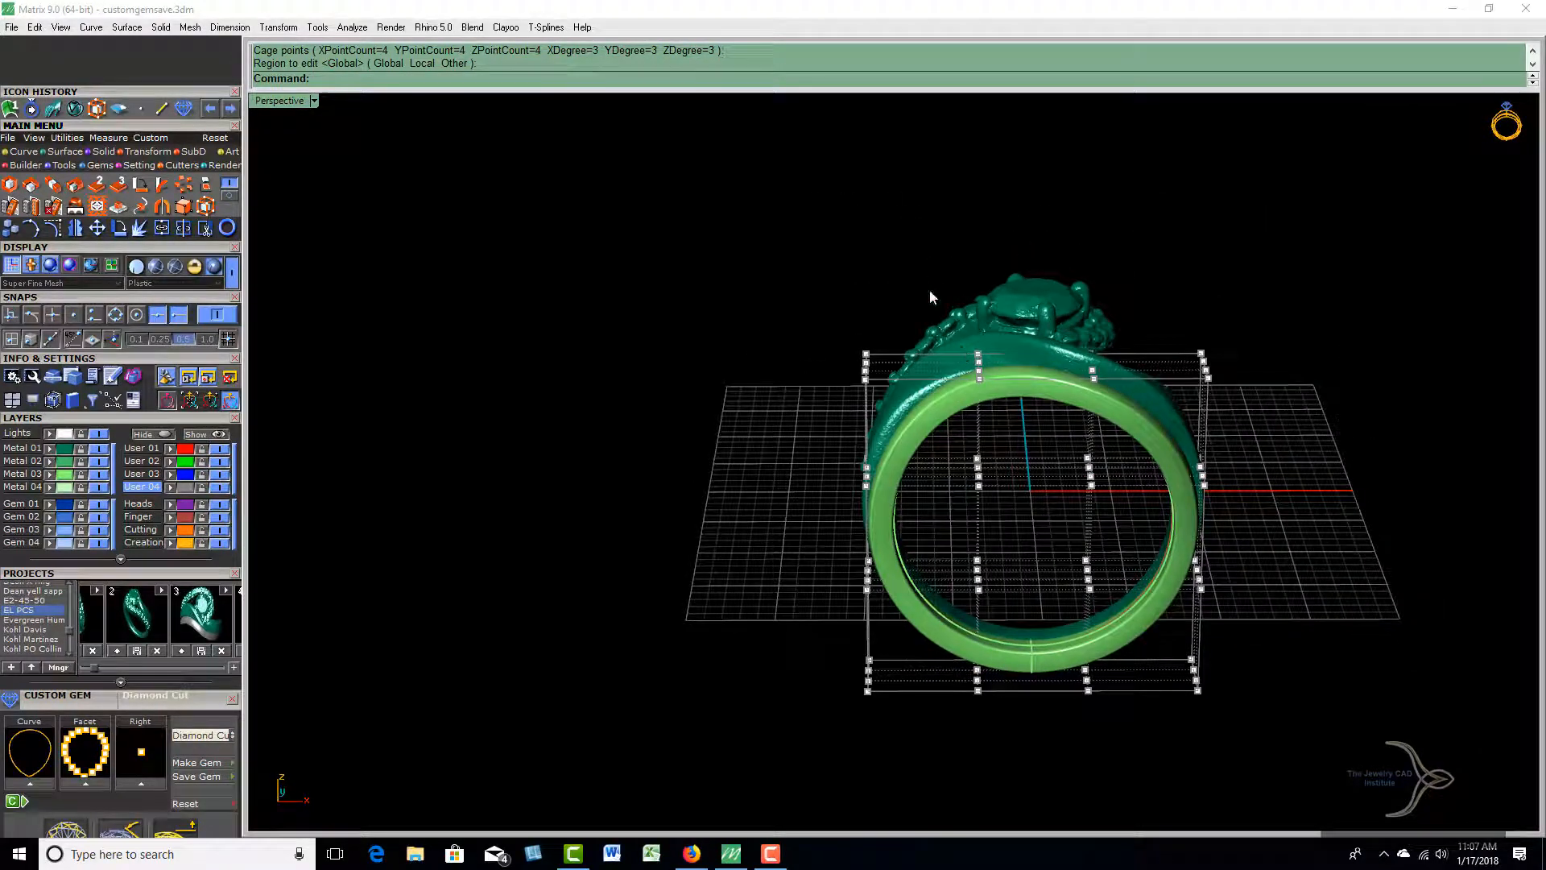
# Select the four cage points at the band's lower end and push them inward against the ring
pyautogui.moveTo(932, 291); pyautogui.dragTo(1017, 474)
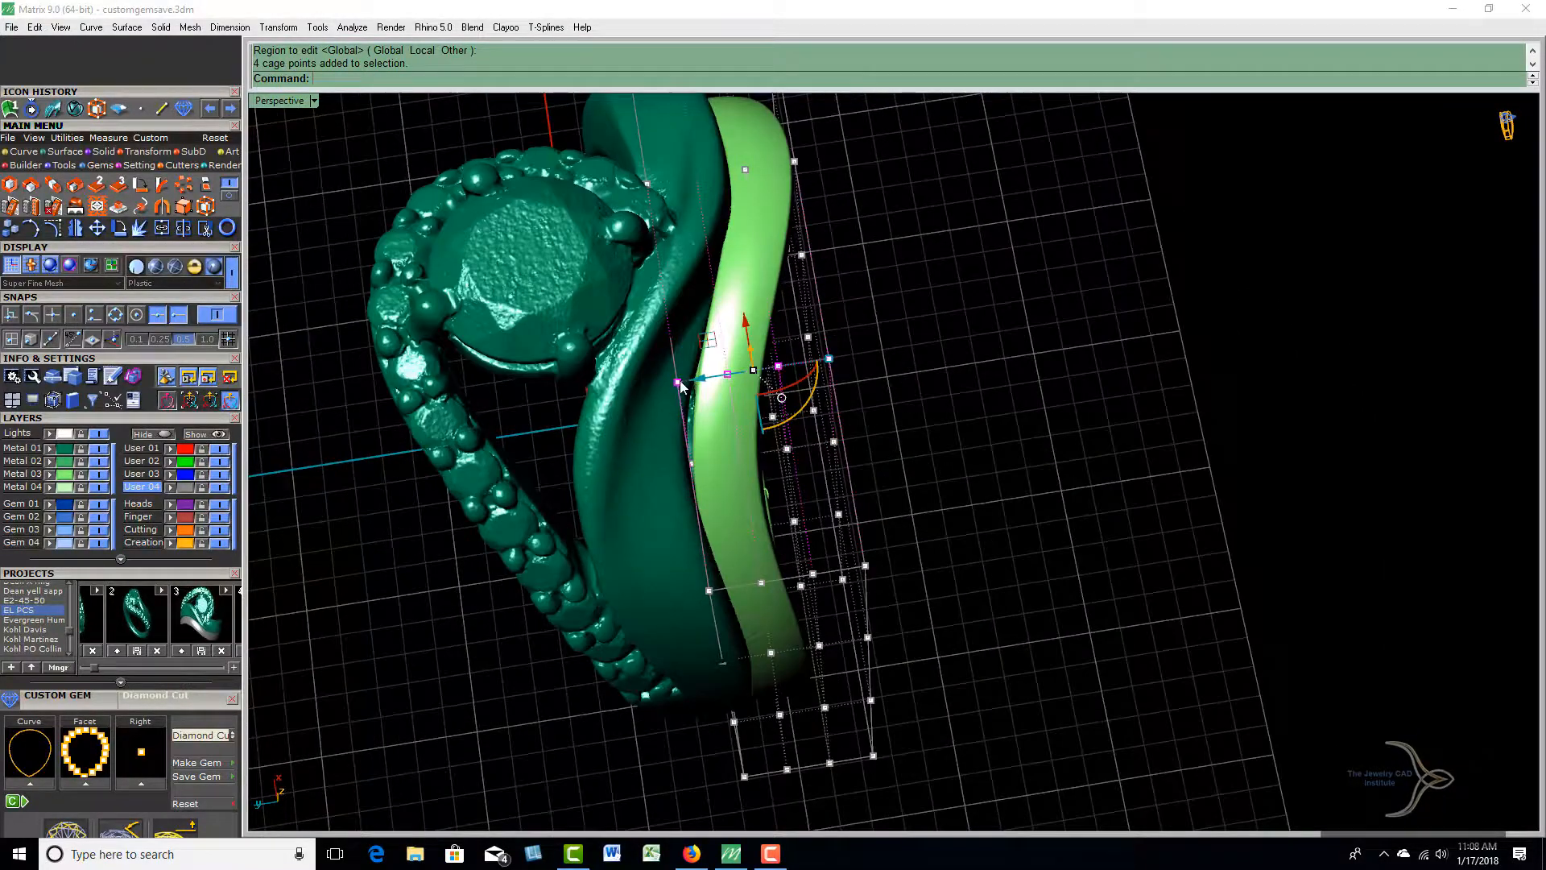
pyautogui.click(734, 394)
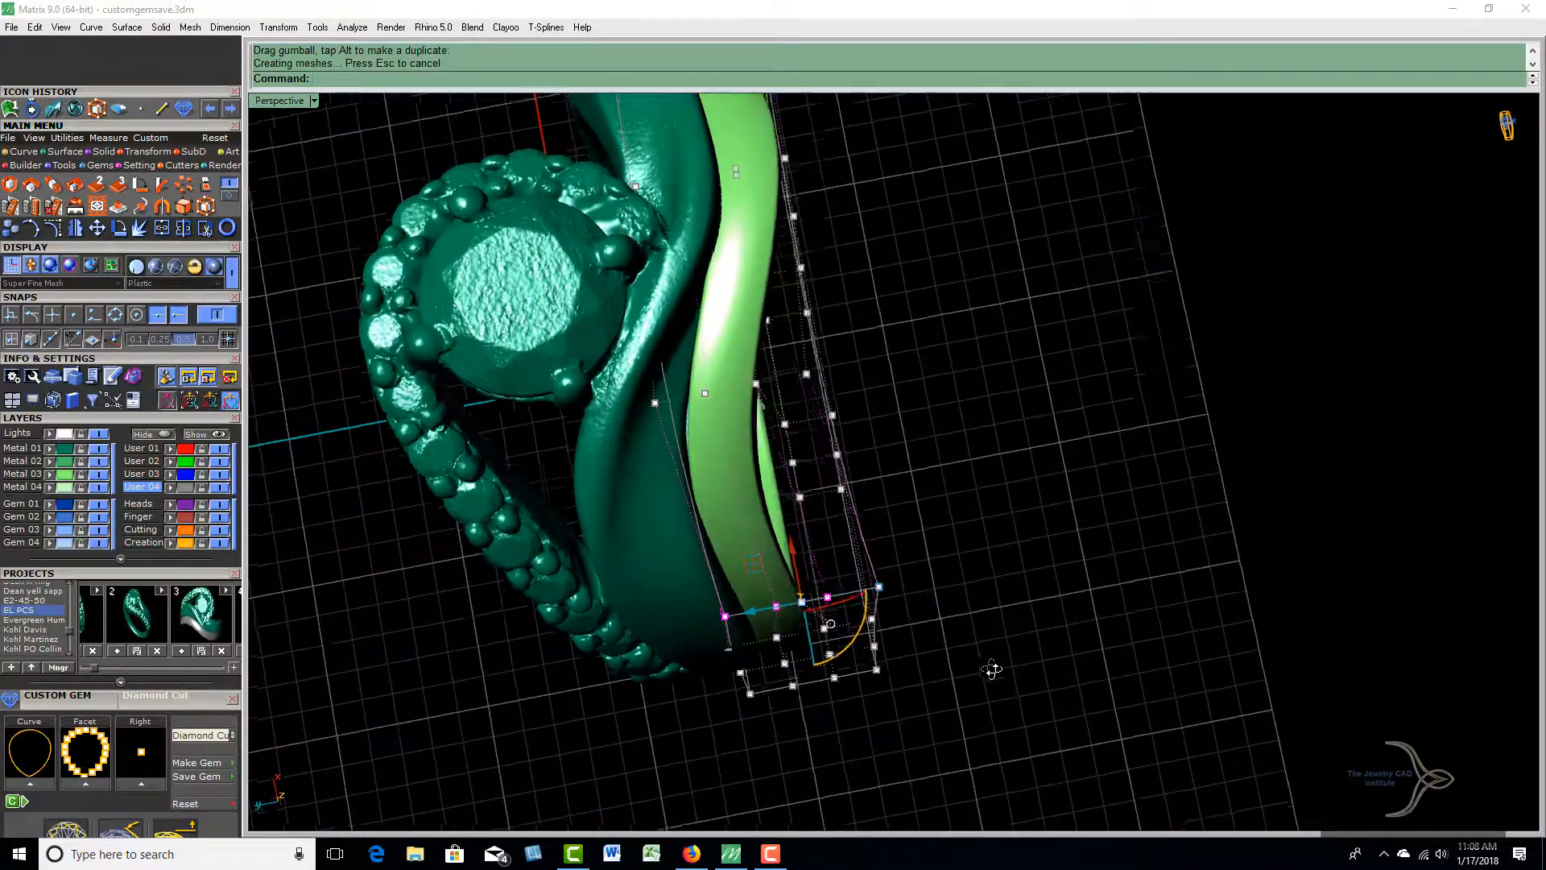
pyautogui.moveTo(991, 669); pyautogui.dragTo(952, 539)
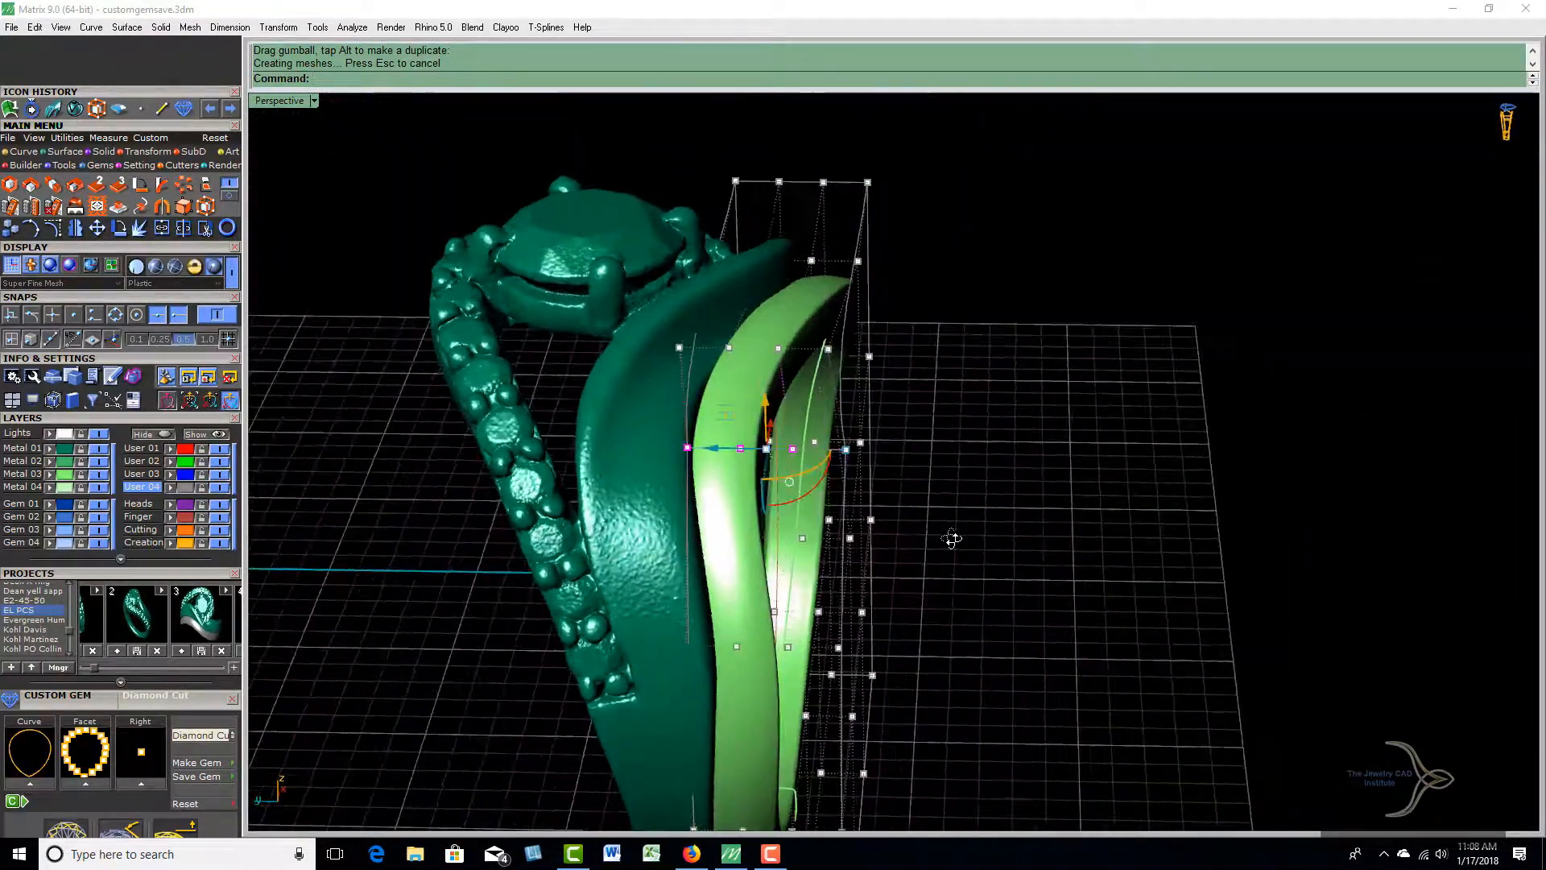